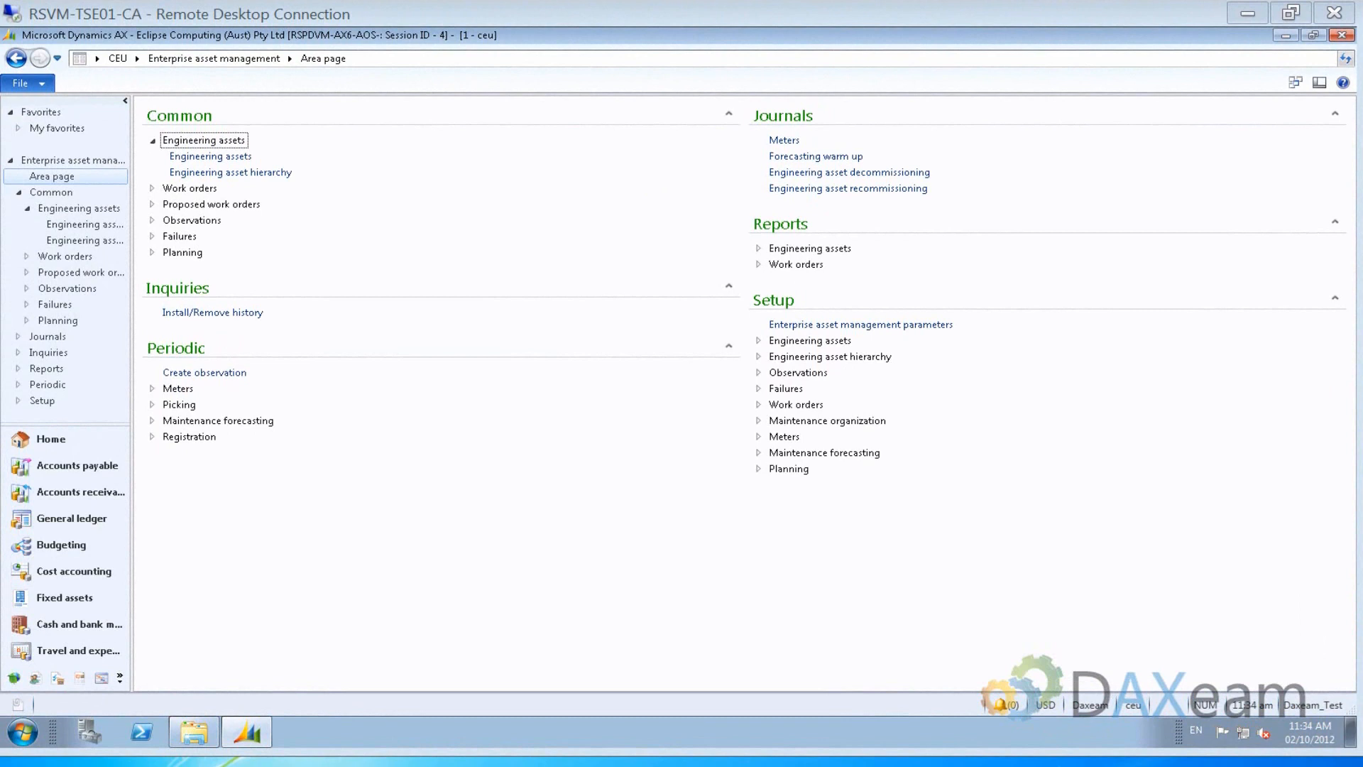
mouse_move(554, 307)
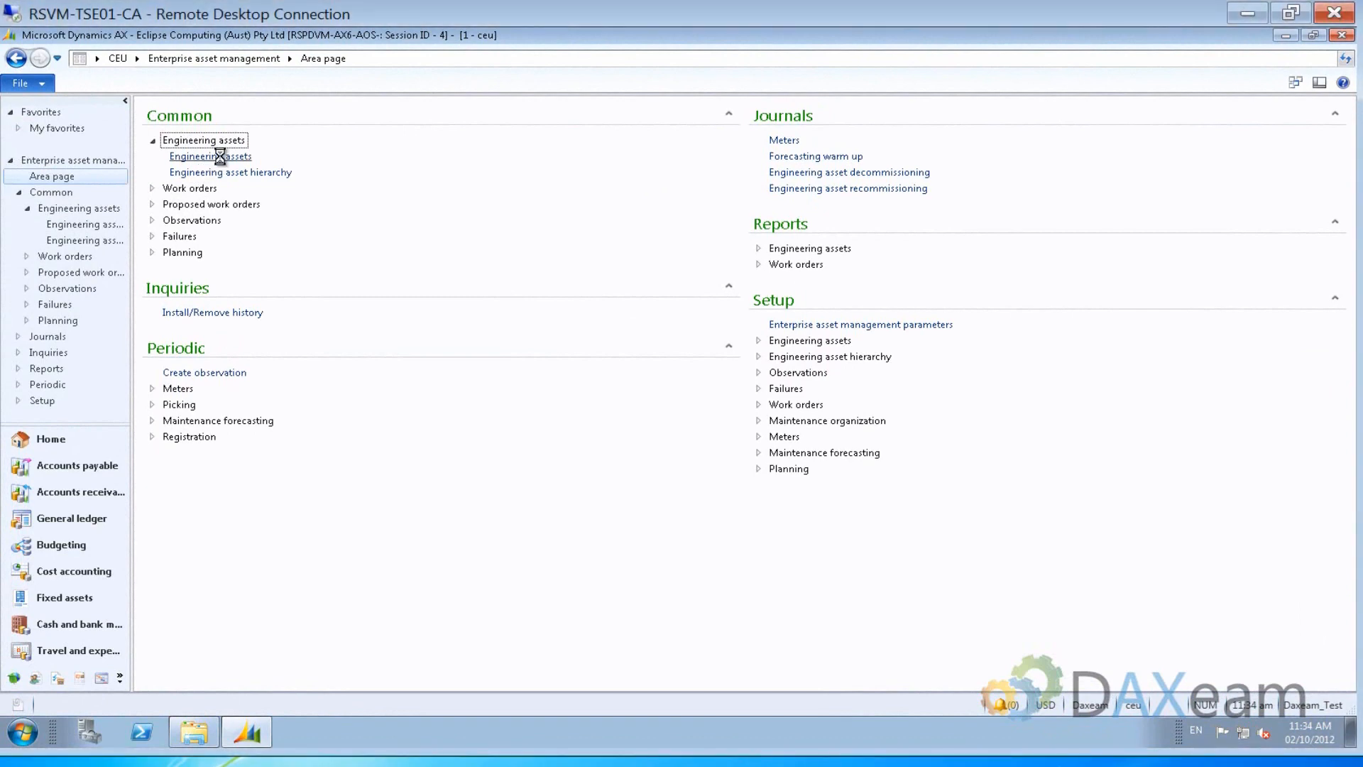
Filter the engineering assets list by 'ht' and select truck HT 345
left_click(210, 155)
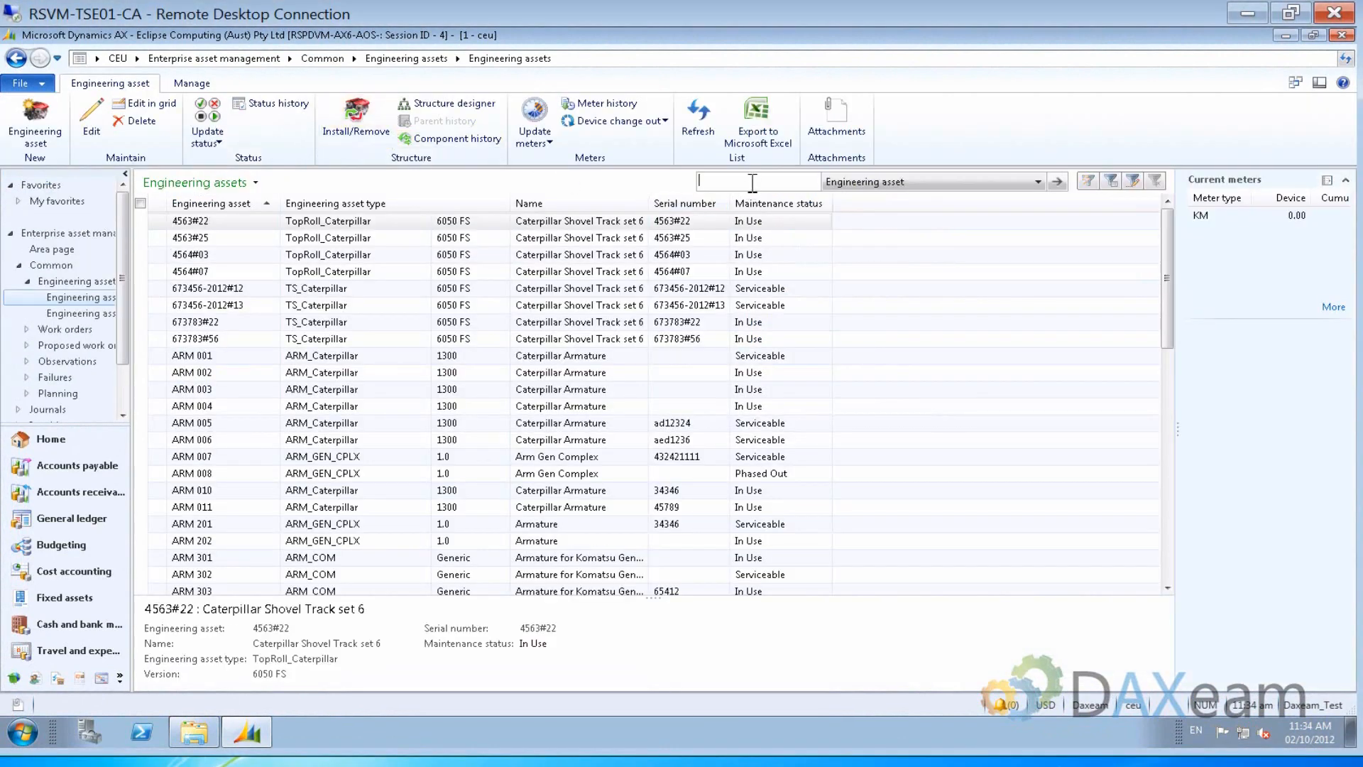
type("ht")
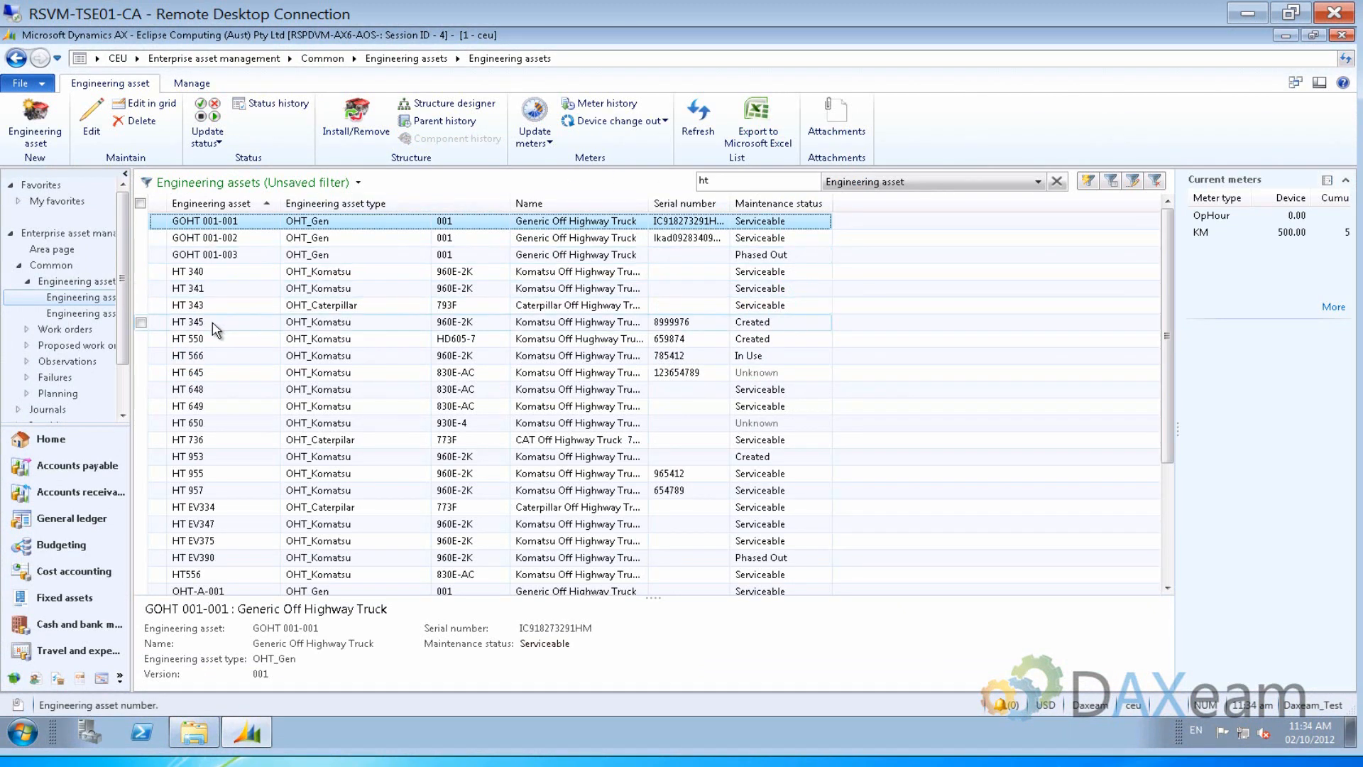
left_click(187, 322)
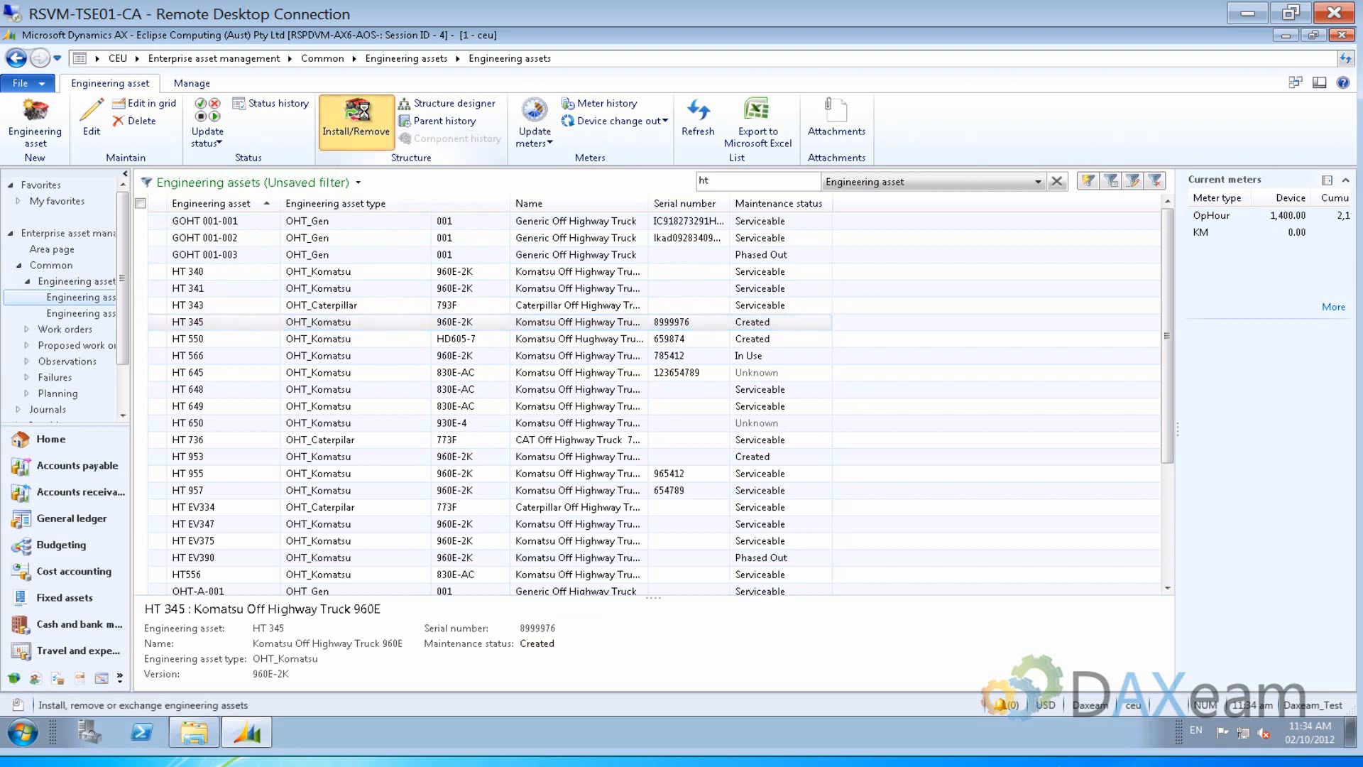
Open Install/Remove for HT 345 and expand the OHT_Komatsu-960E-2K root node's full tree
left_click(355, 122)
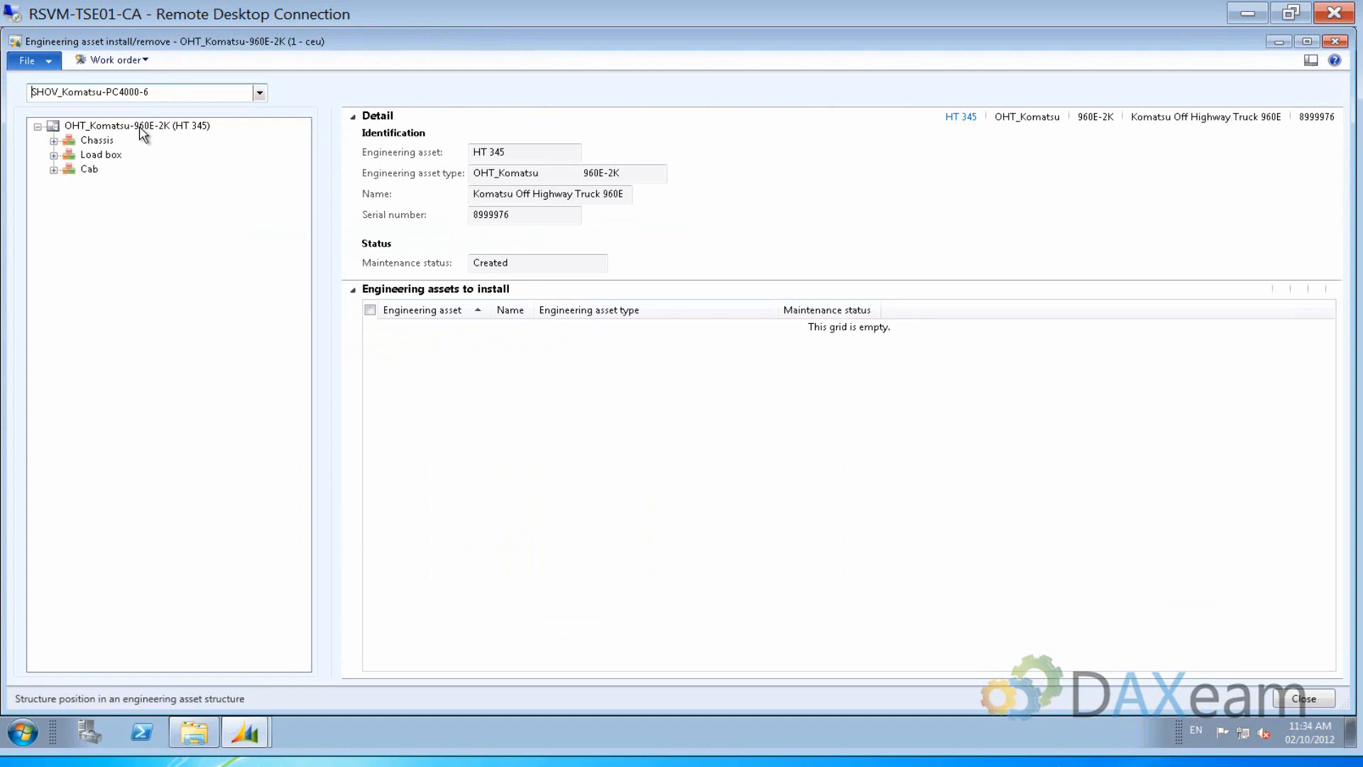
left_click(135, 125)
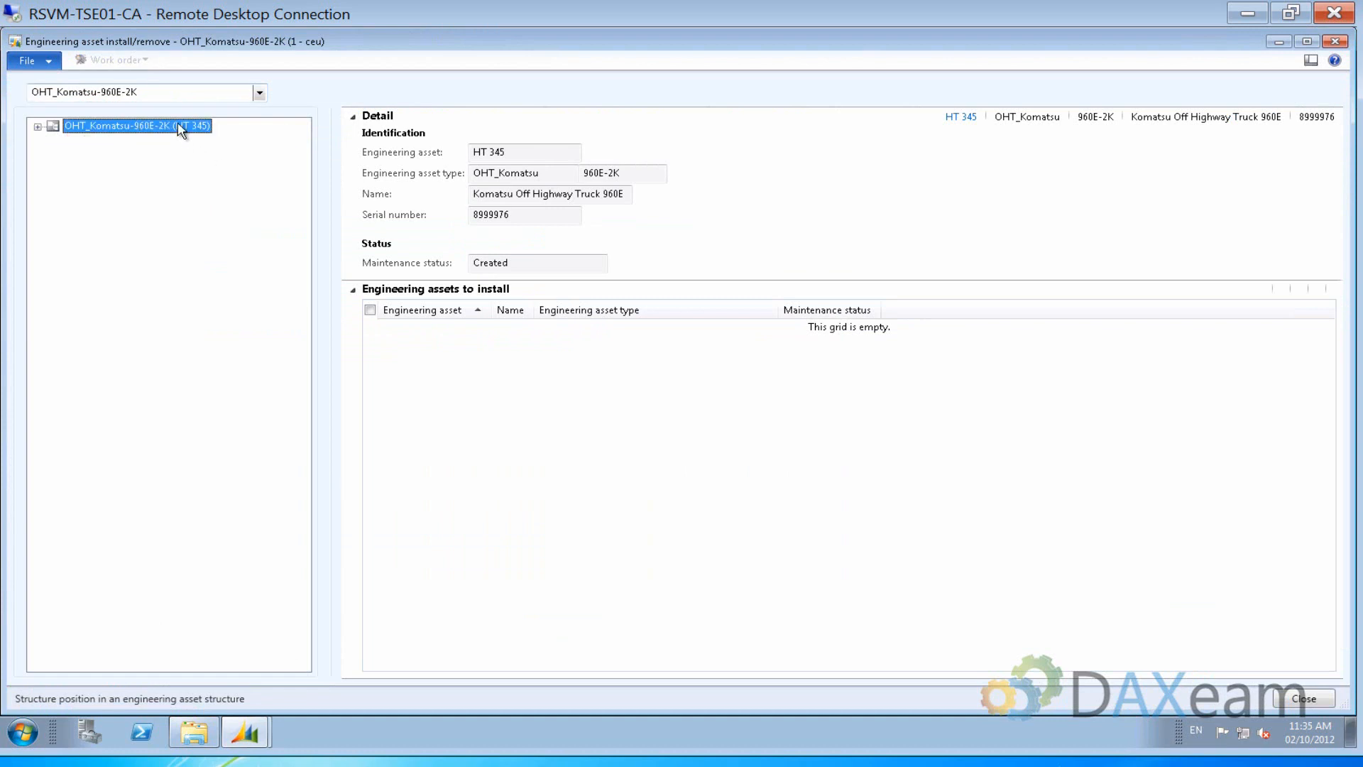
left_click(38, 125)
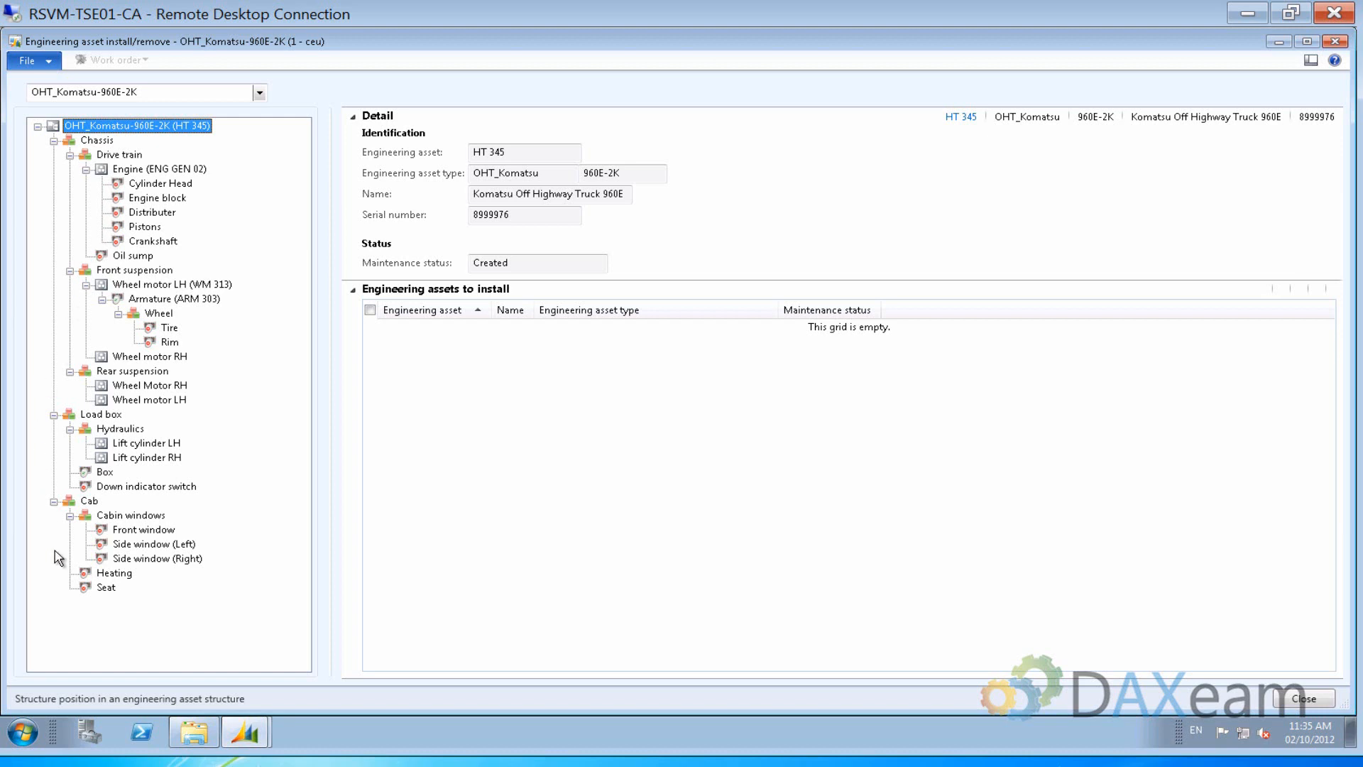
mouse_move(225, 193)
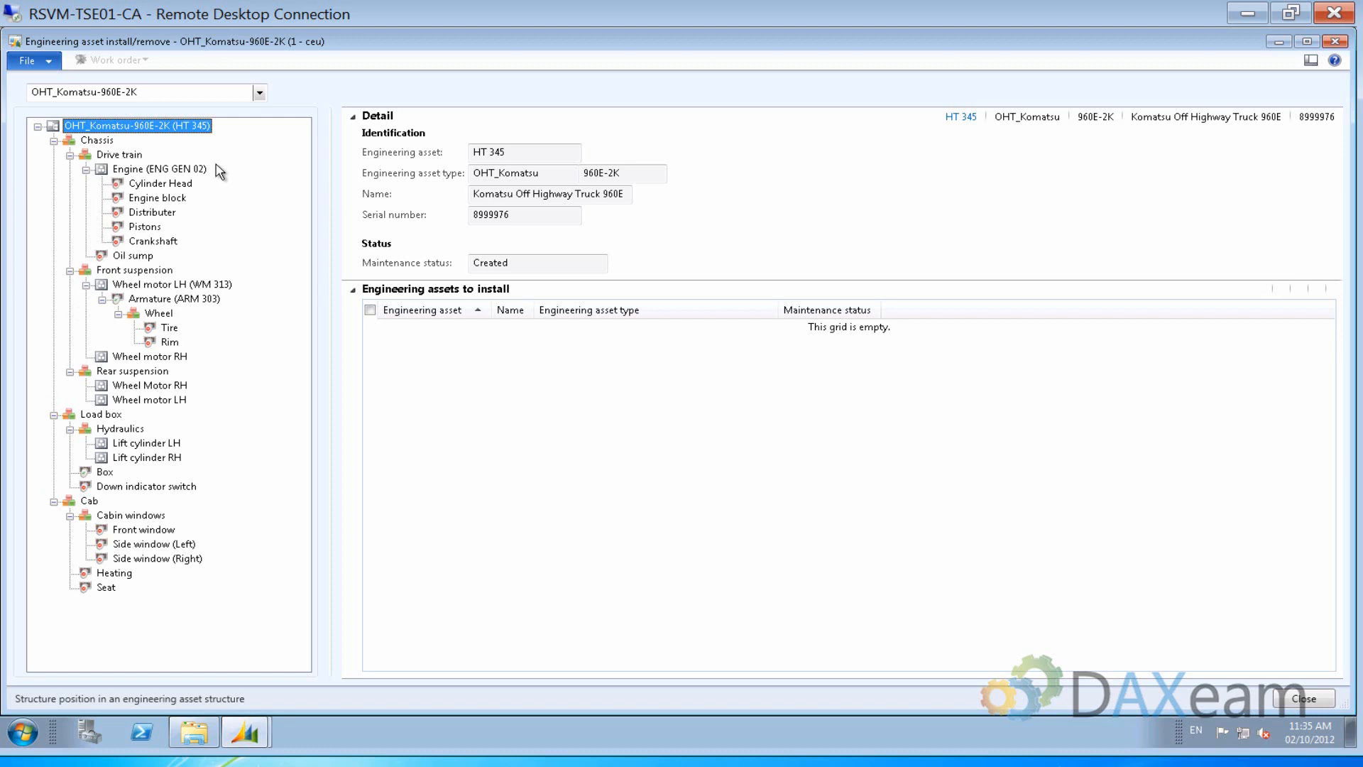
mouse_move(142, 169)
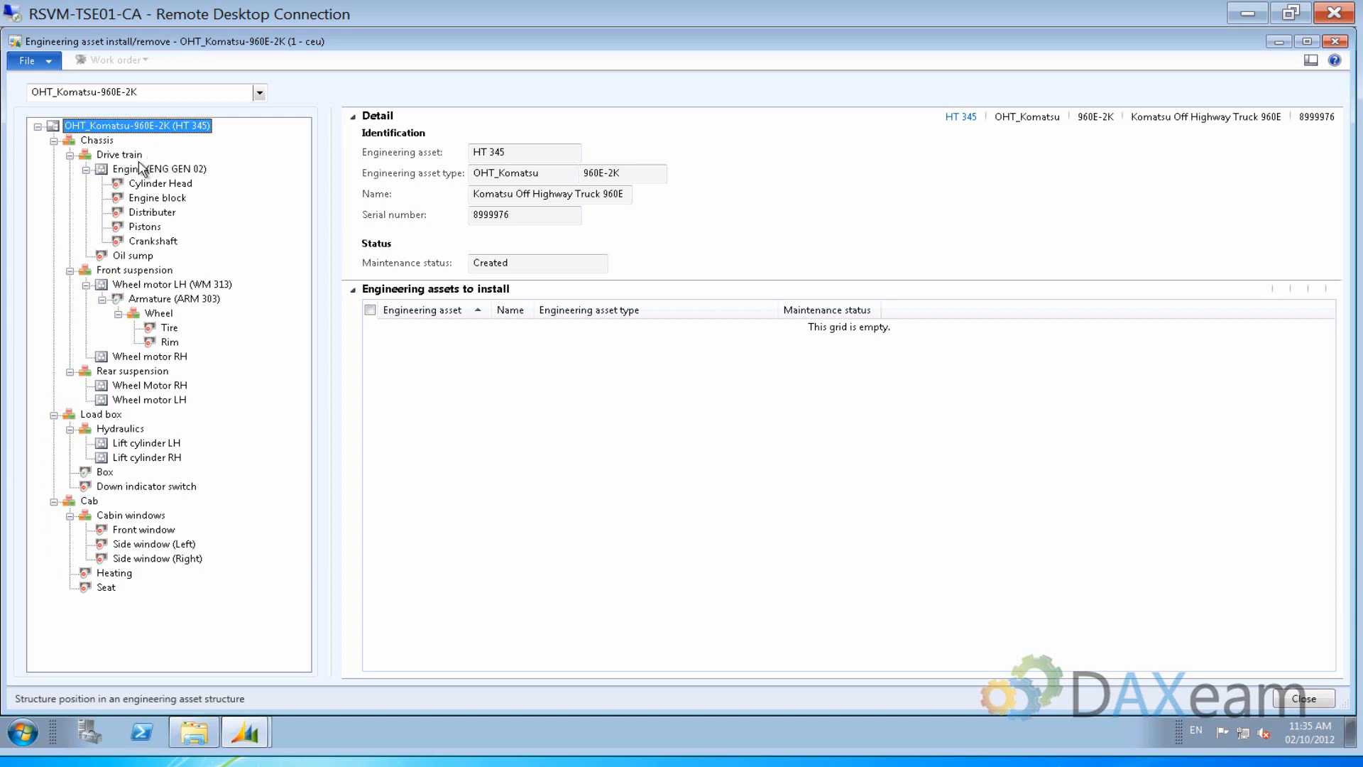
mouse_move(225, 167)
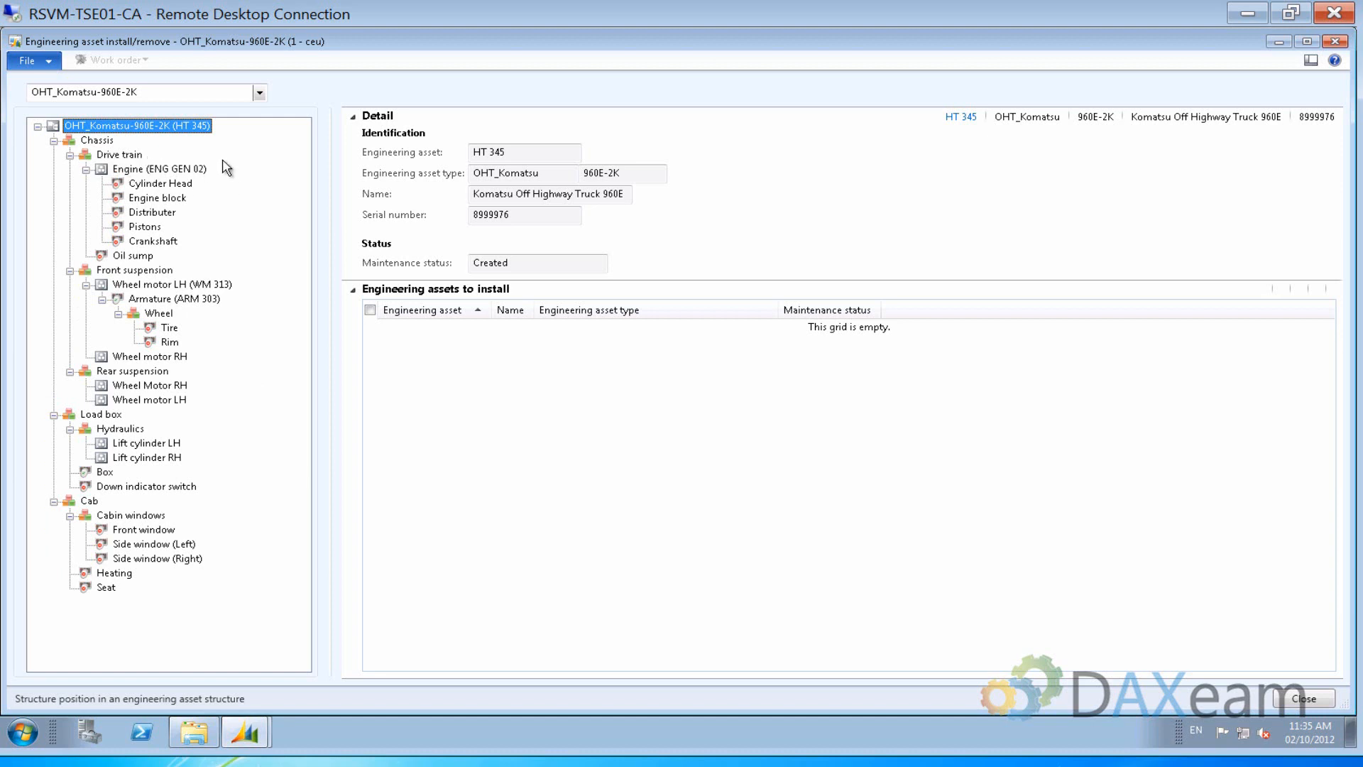
mouse_move(213, 179)
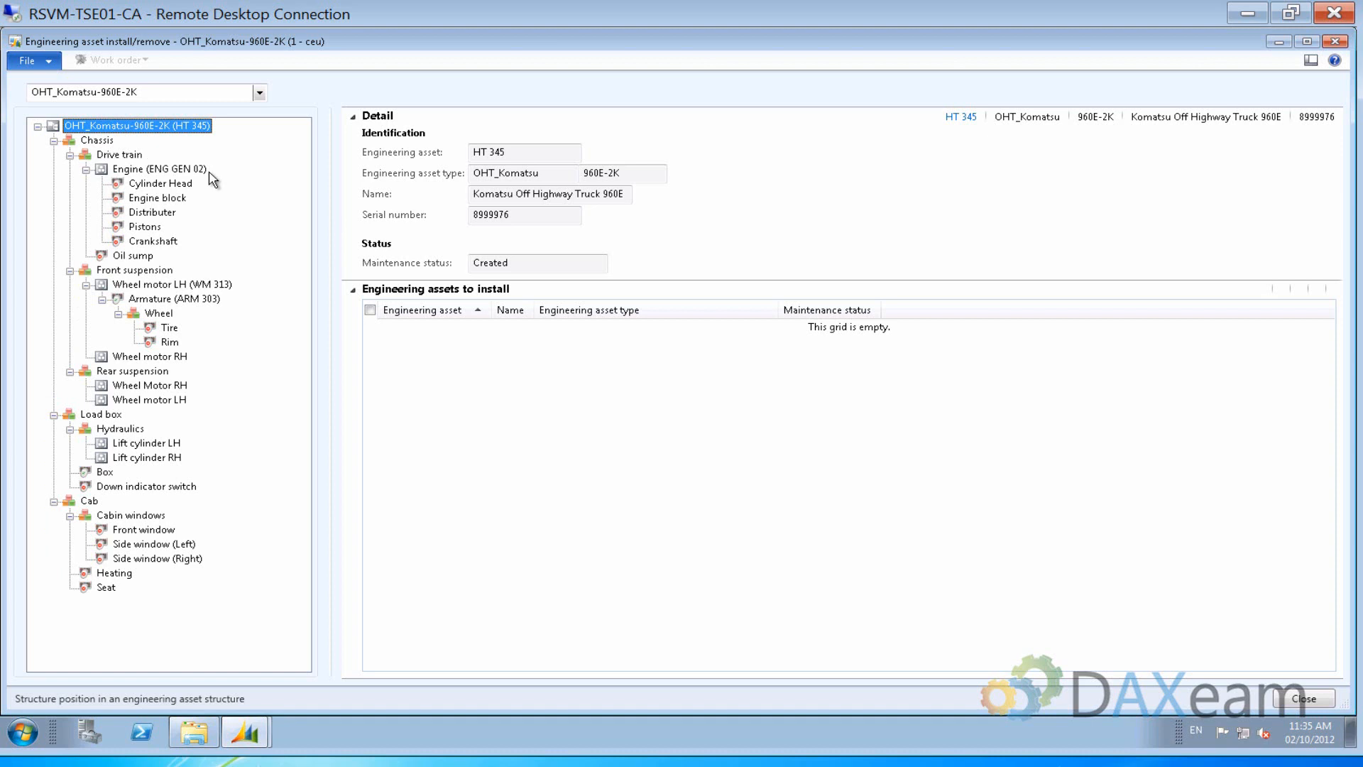
mouse_move(154, 177)
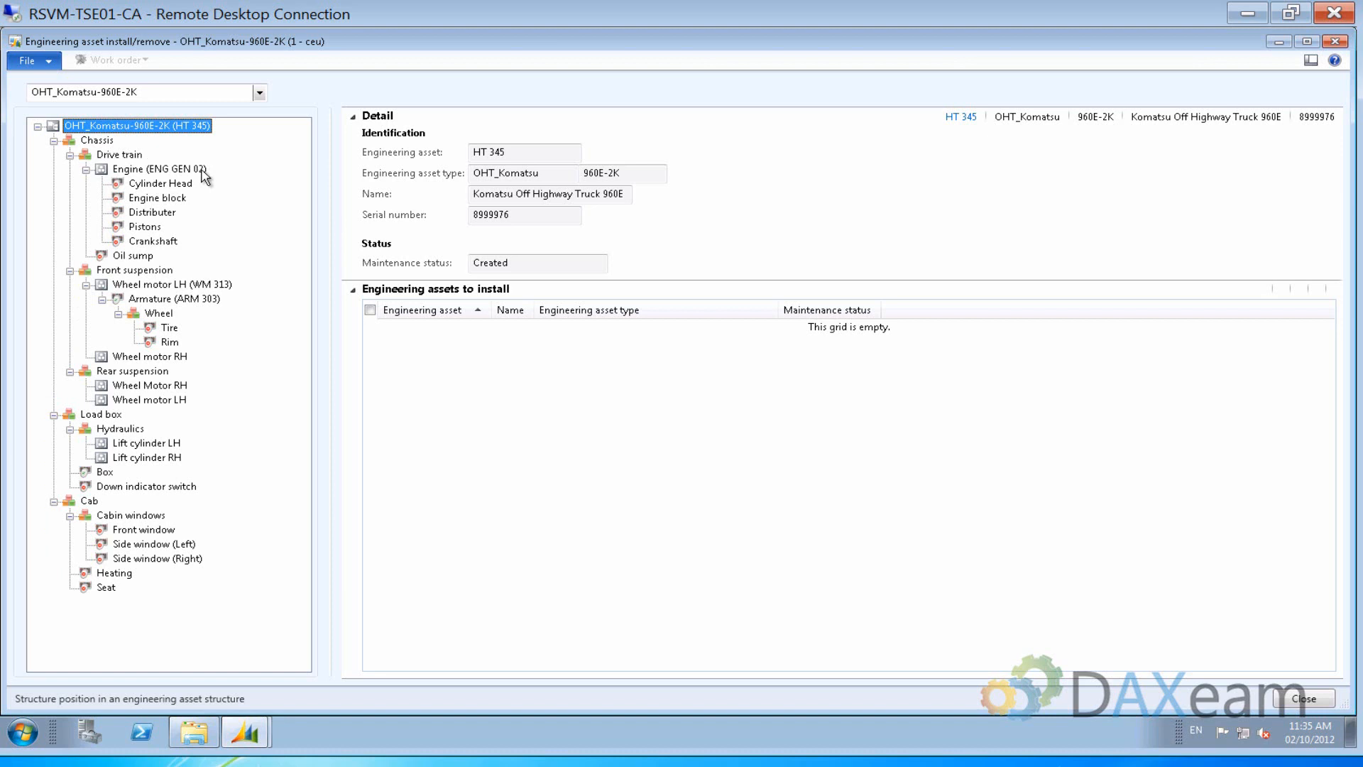
Remove engine ENG GEN 02 from the structure with To status Serviceable
left_click(158, 169)
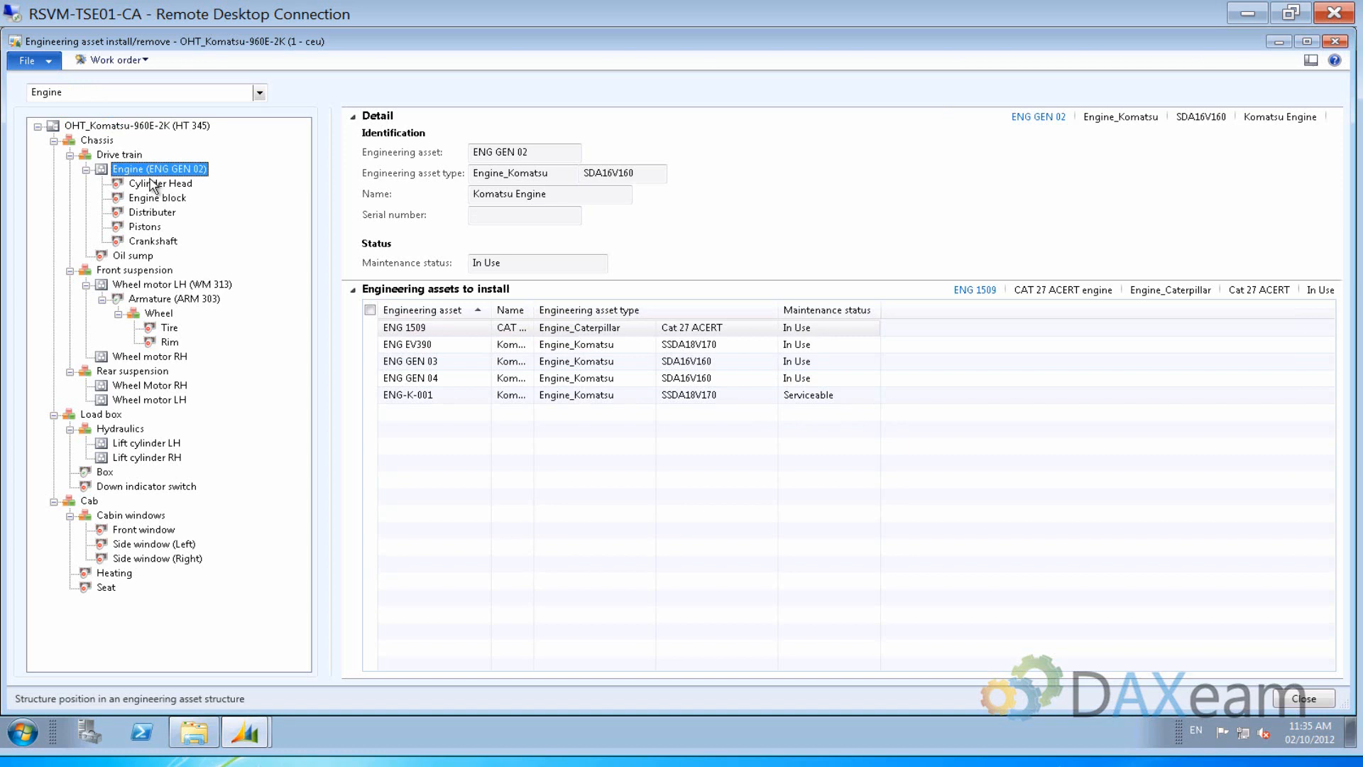
mouse_move(324, 323)
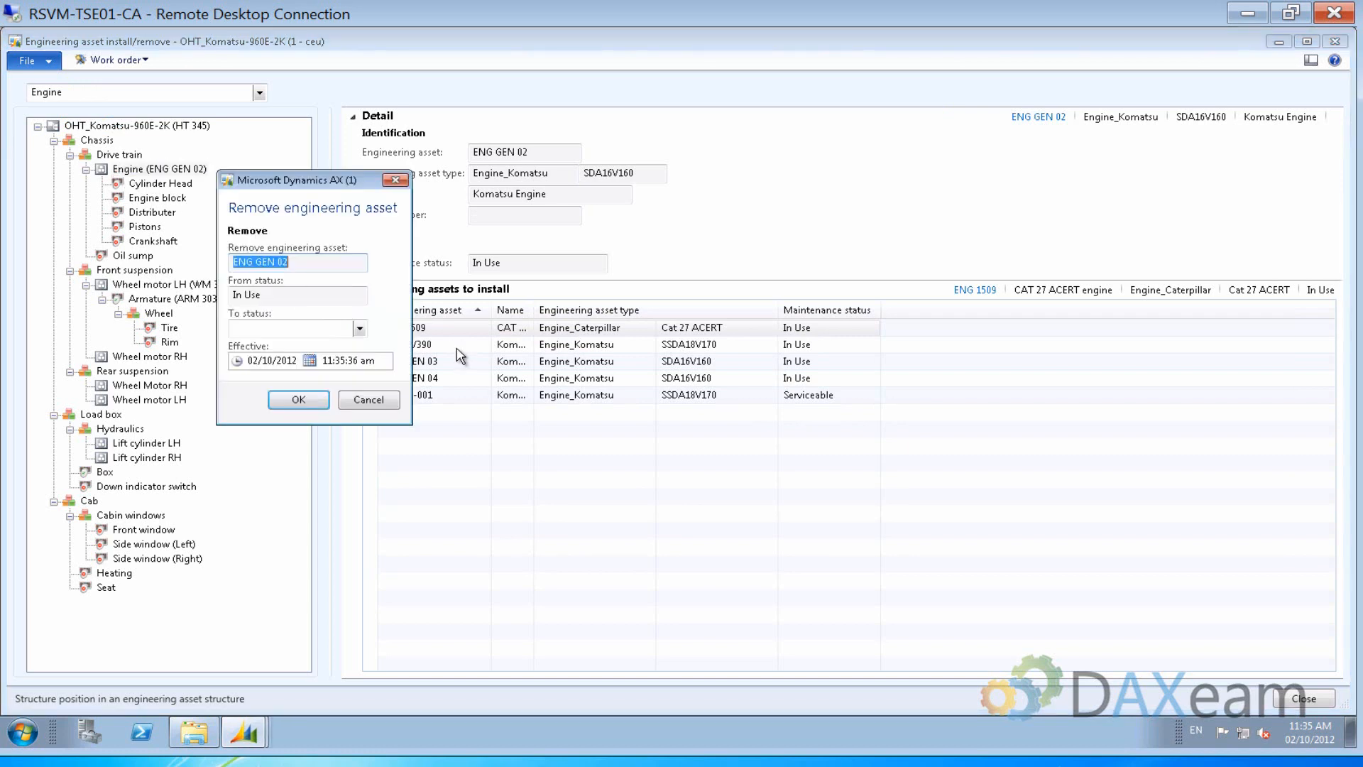
mouse_move(242, 233)
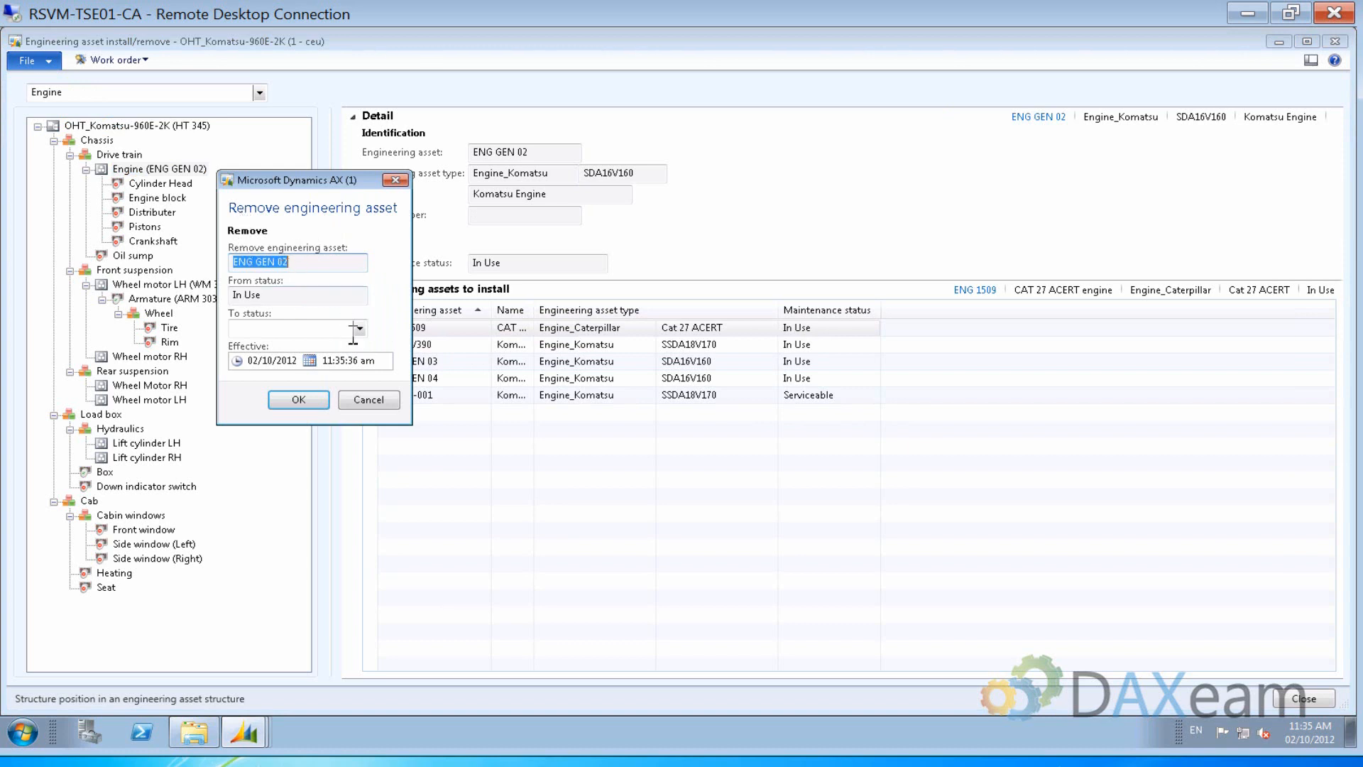
left_click(357, 328)
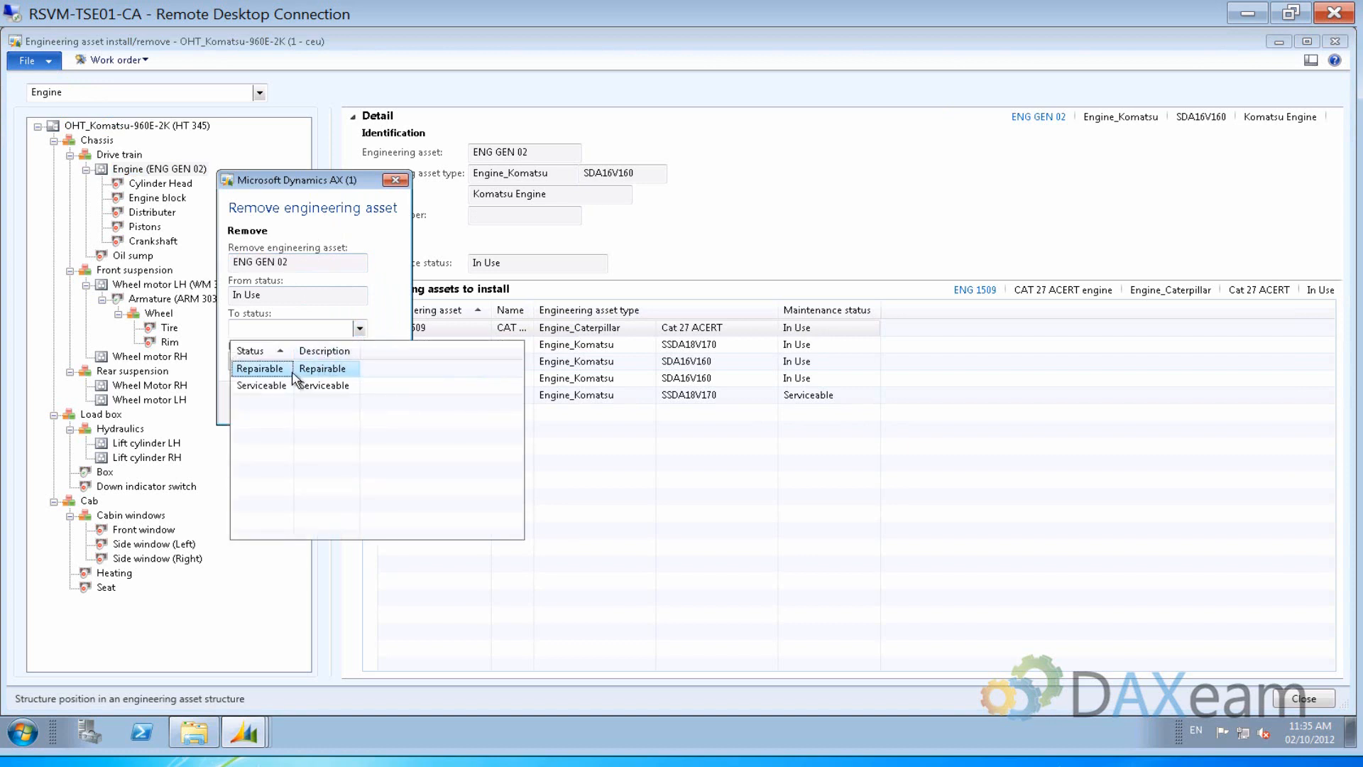
left_click(260, 385)
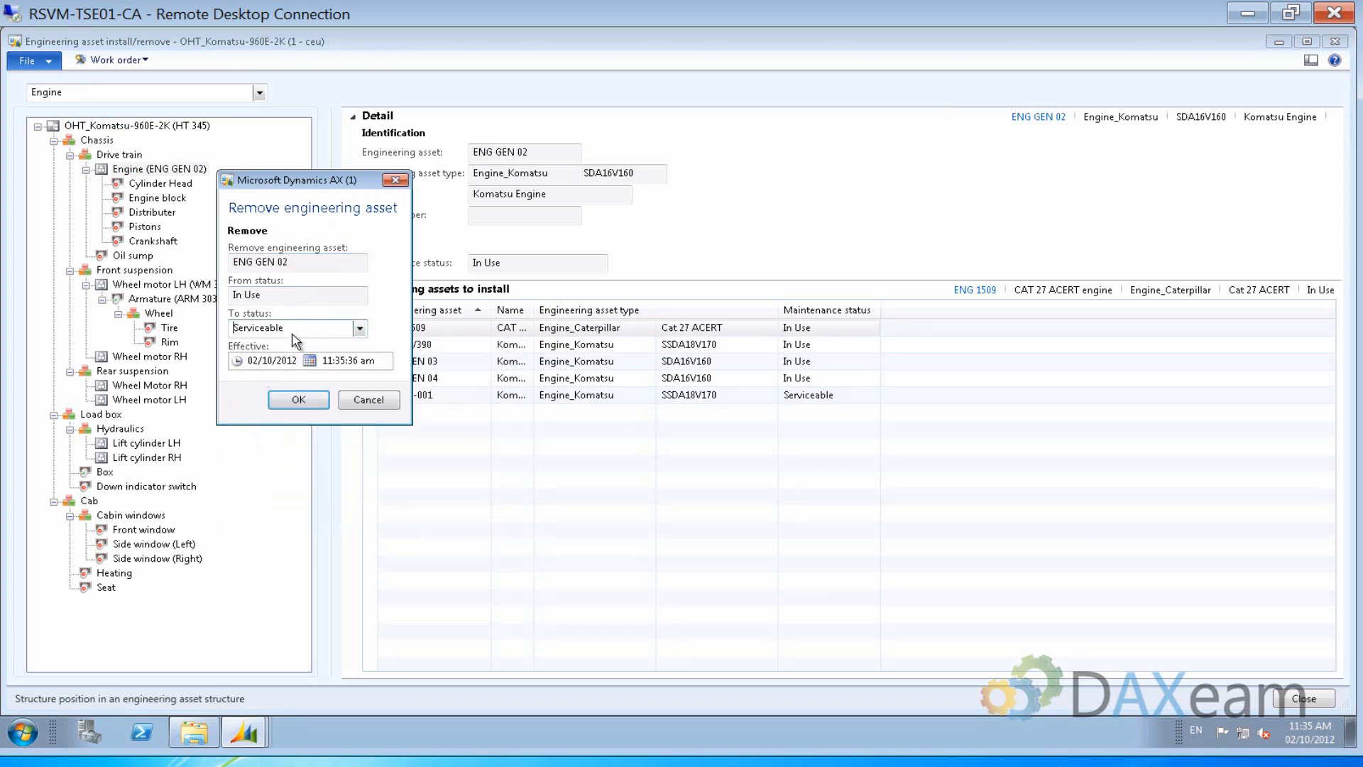
left_click(299, 399)
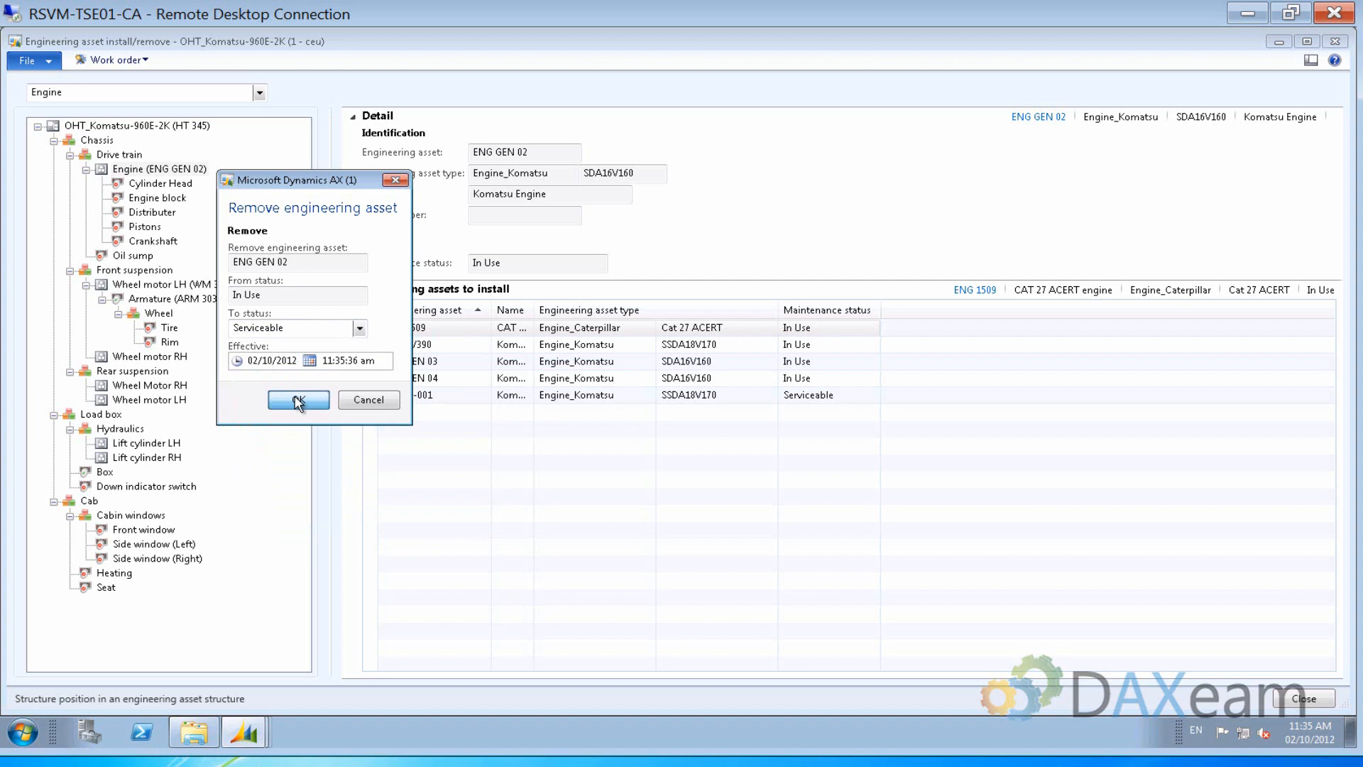
left_click(299, 400)
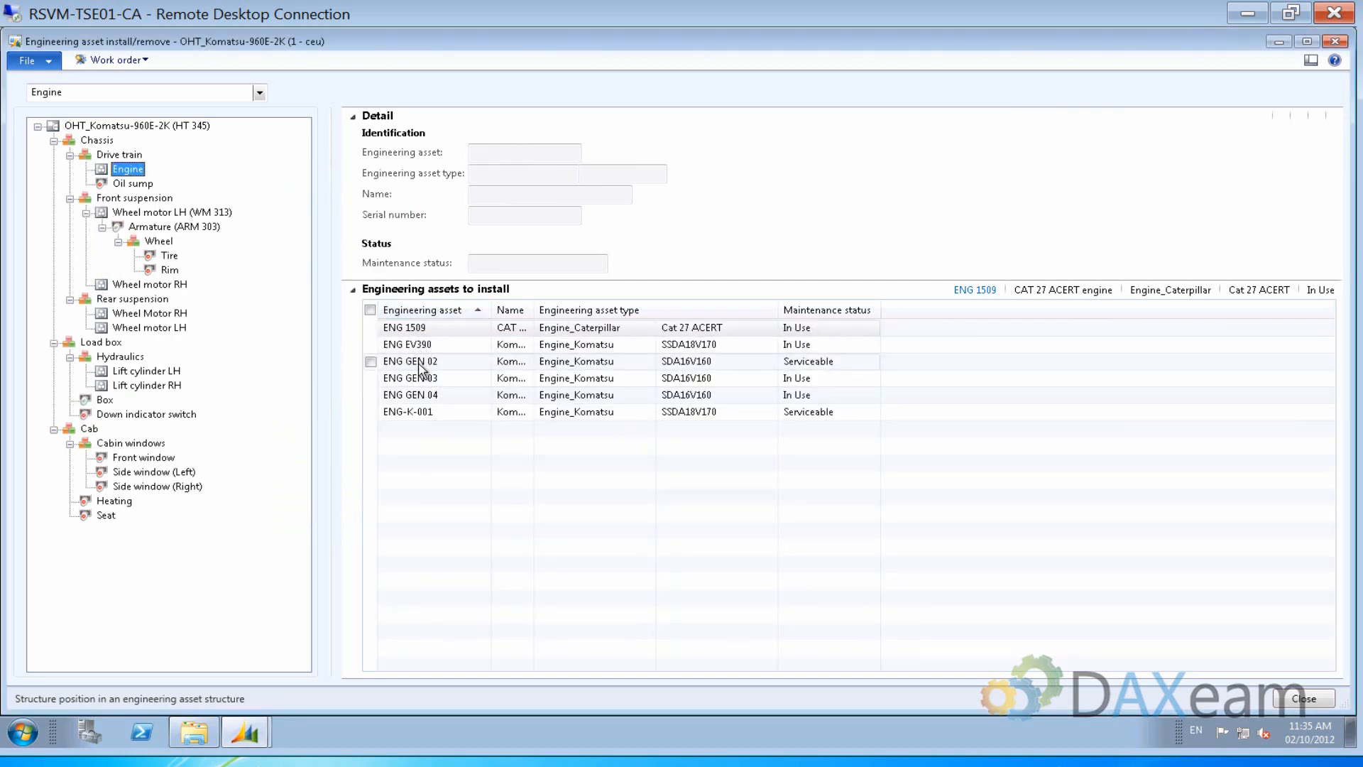
mouse_move(848, 363)
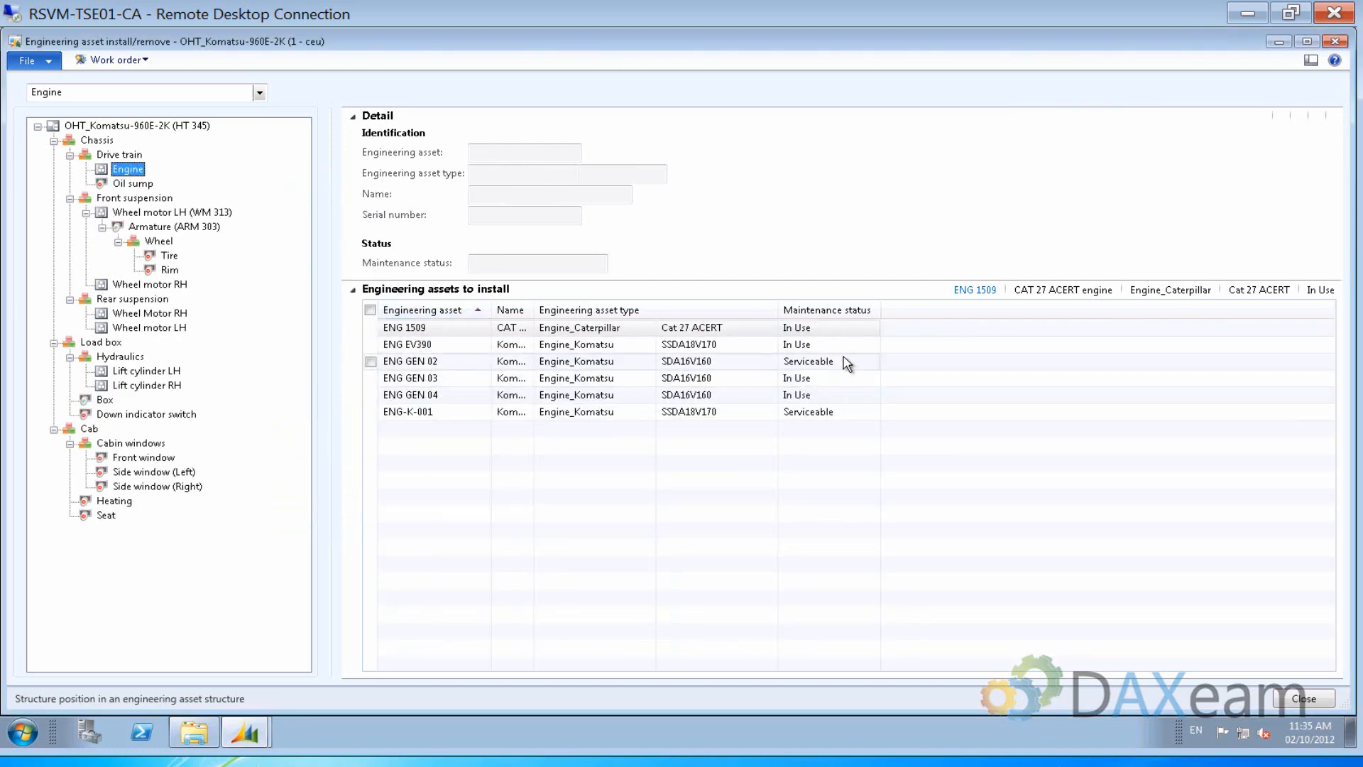
mouse_move(808, 360)
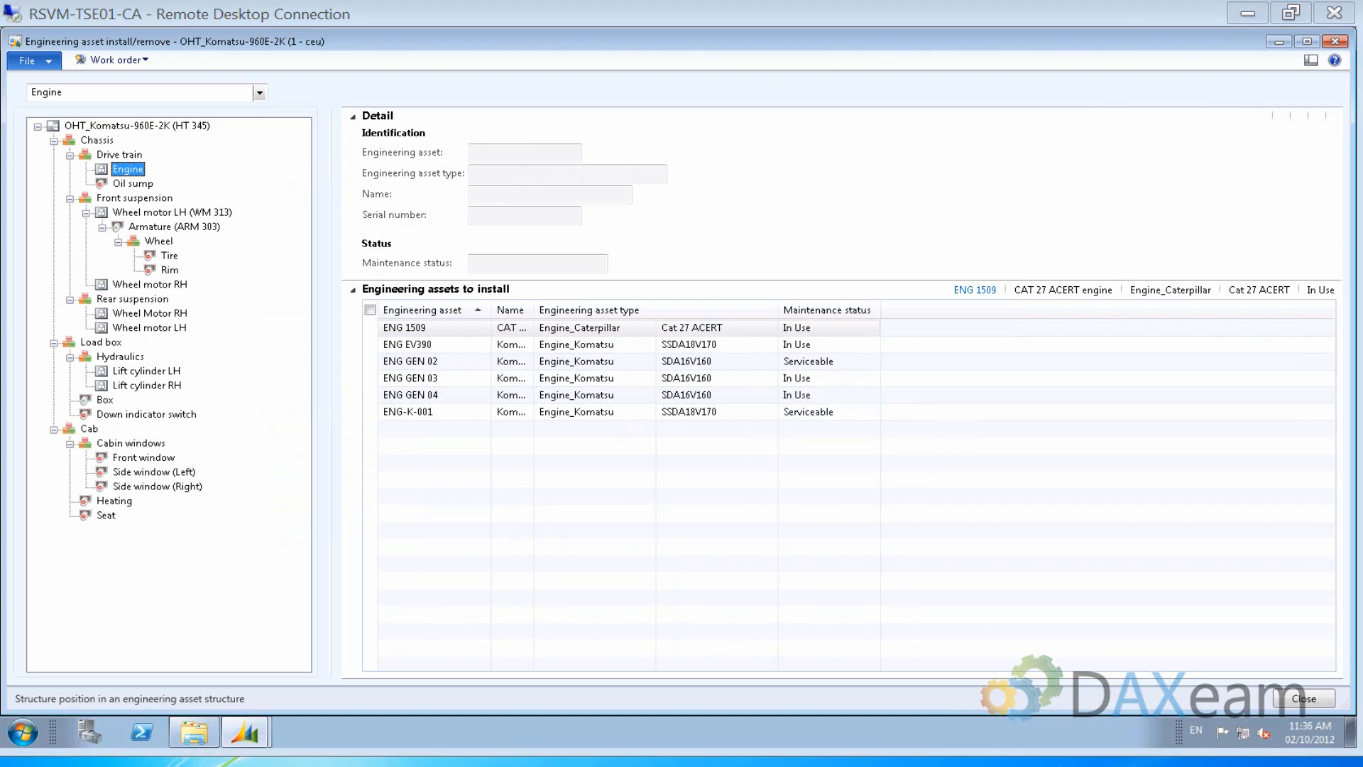
mouse_move(959, 17)
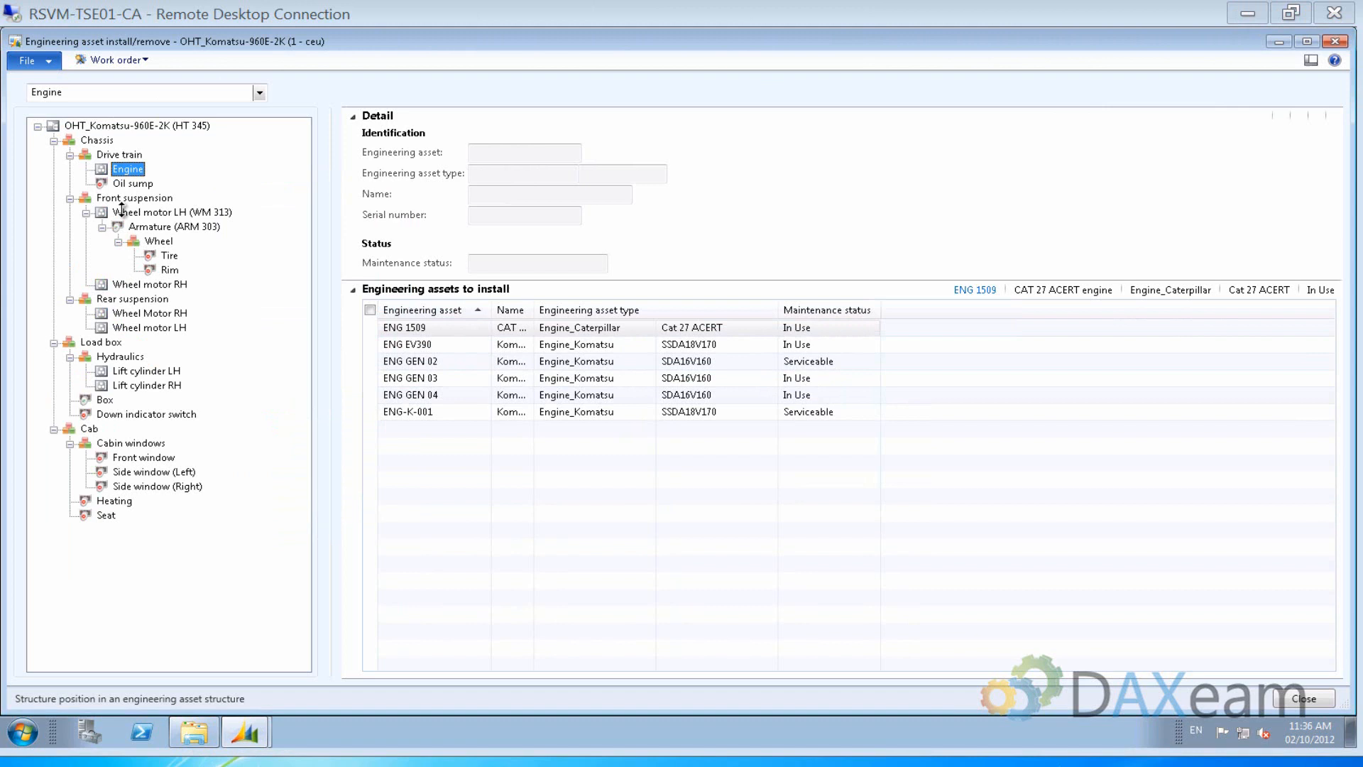
mouse_move(239, 212)
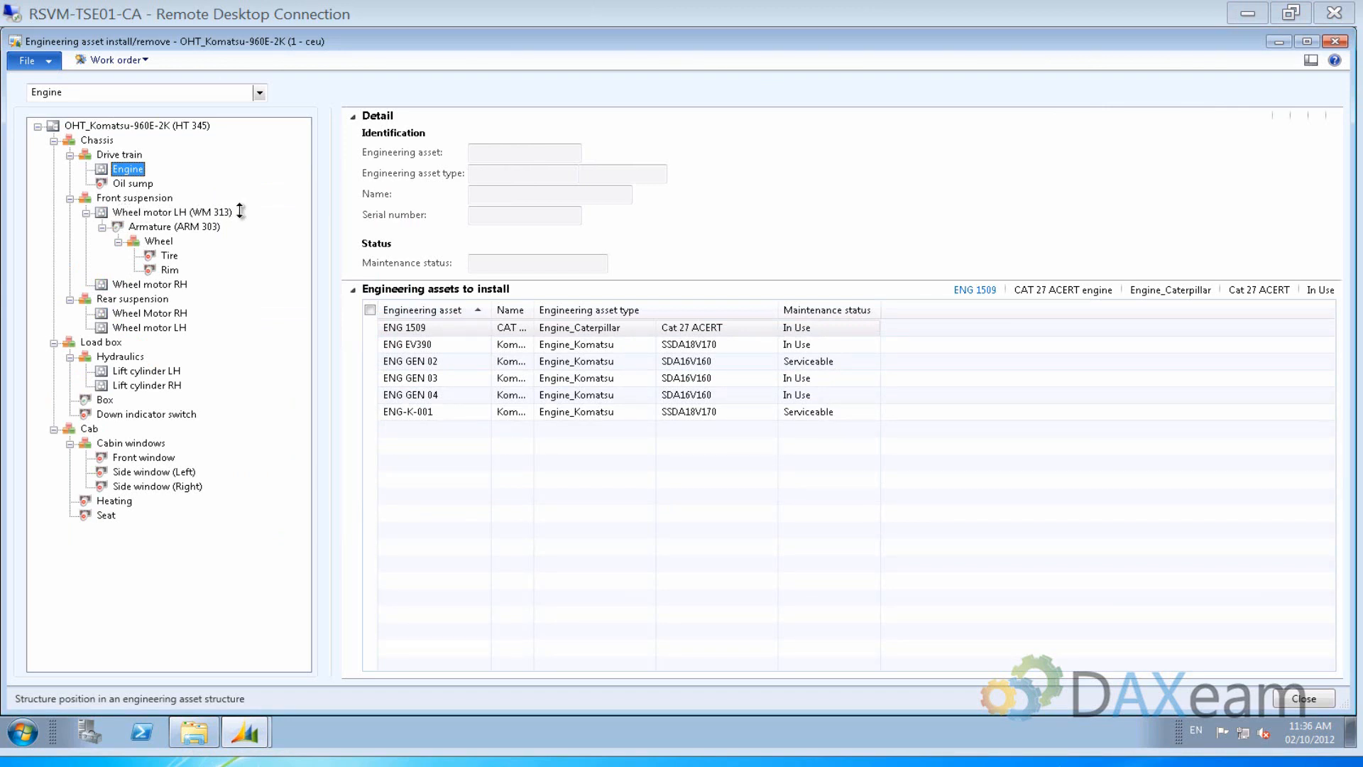
mouse_move(344, 281)
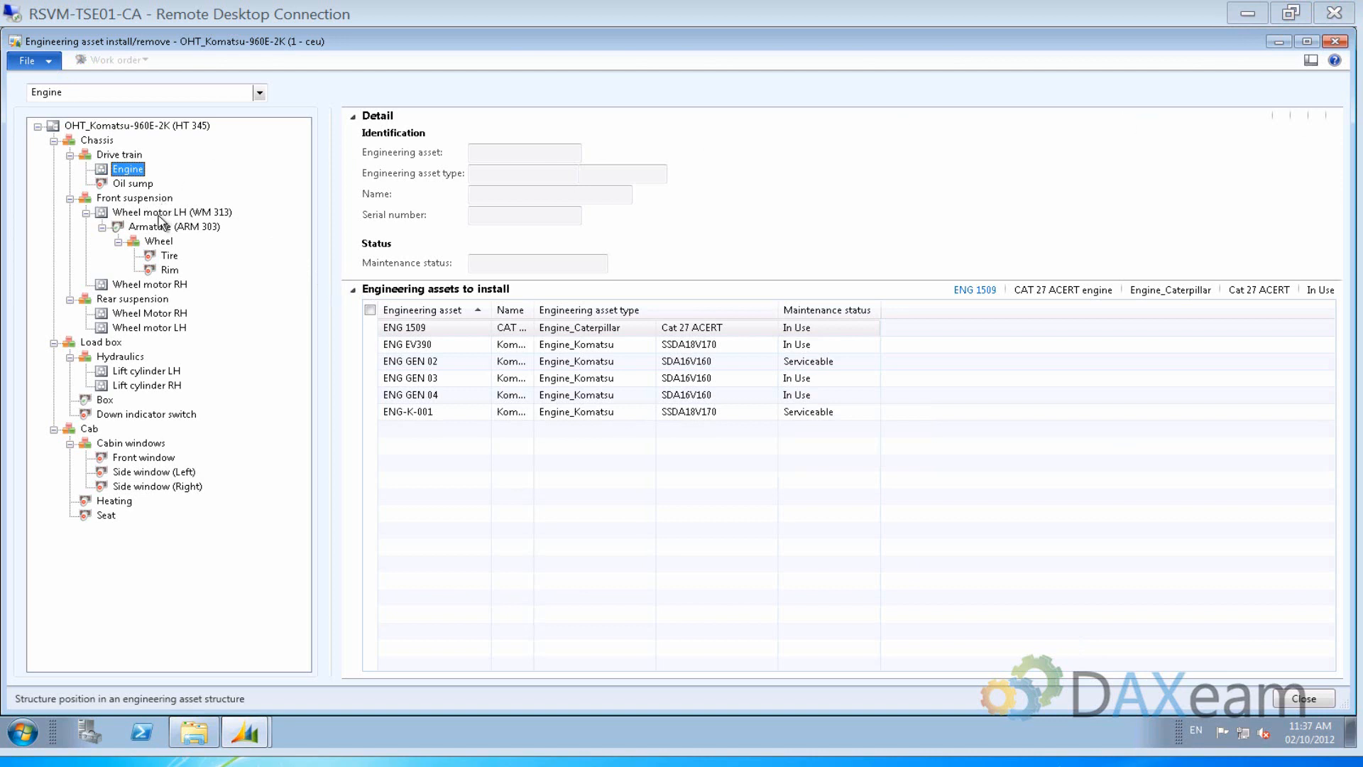
Select the Wheel motor LH (WM 313) position and pick WM 340 from the installable assets
left_click(172, 212)
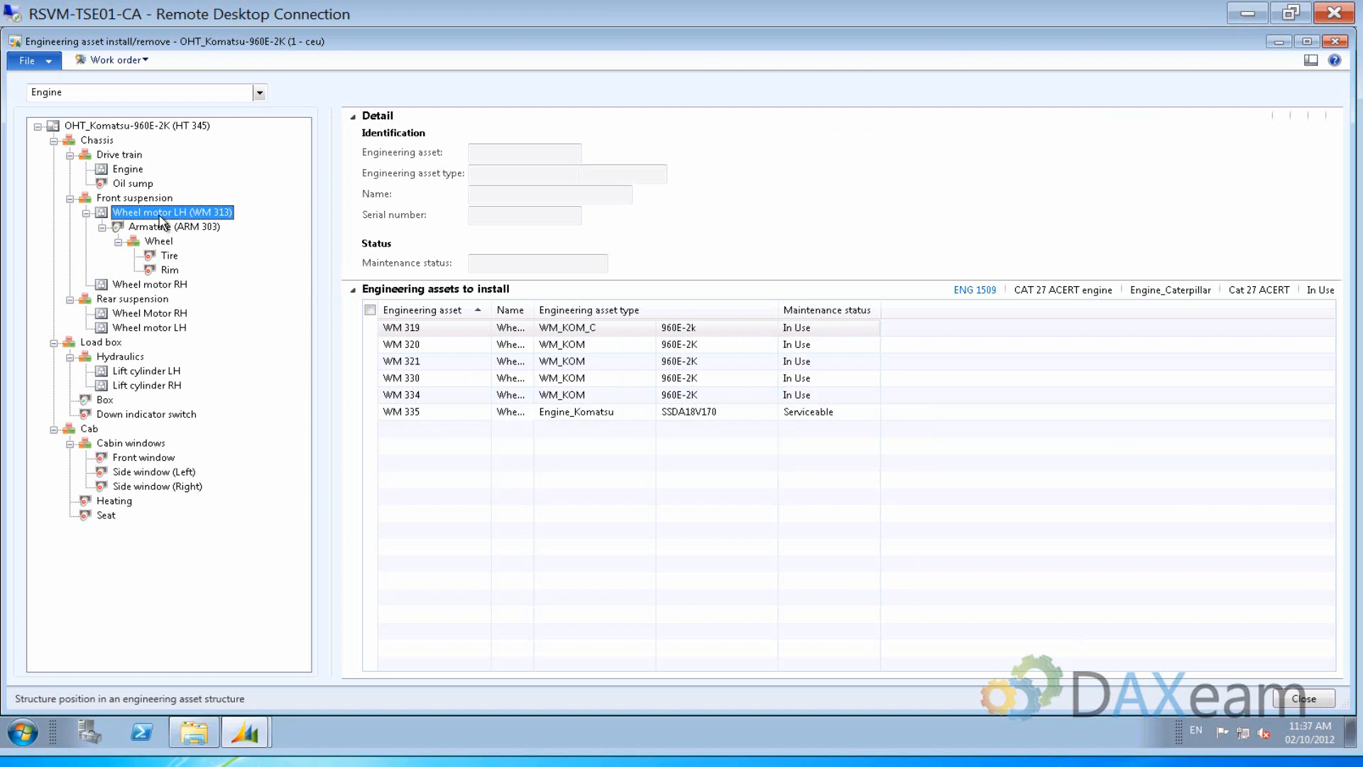
left_click(170, 212)
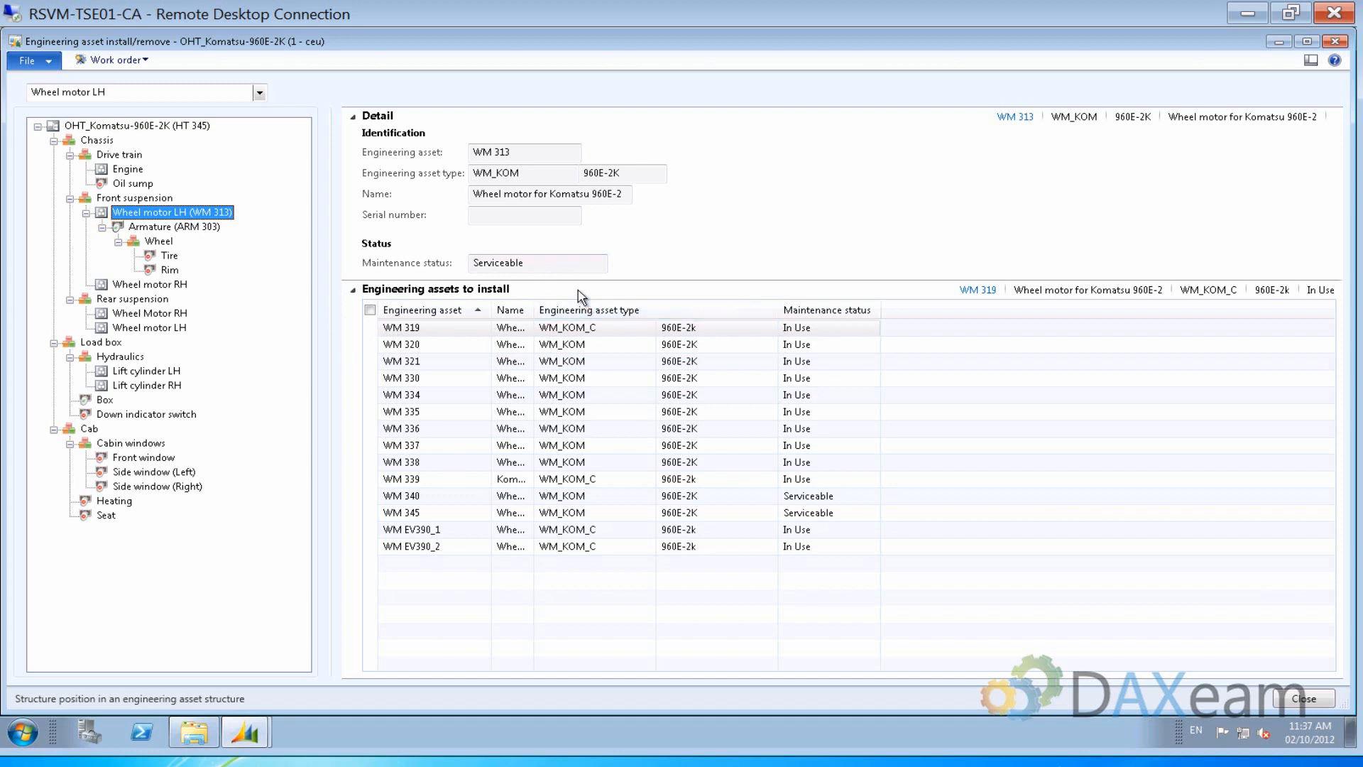
mouse_move(565, 298)
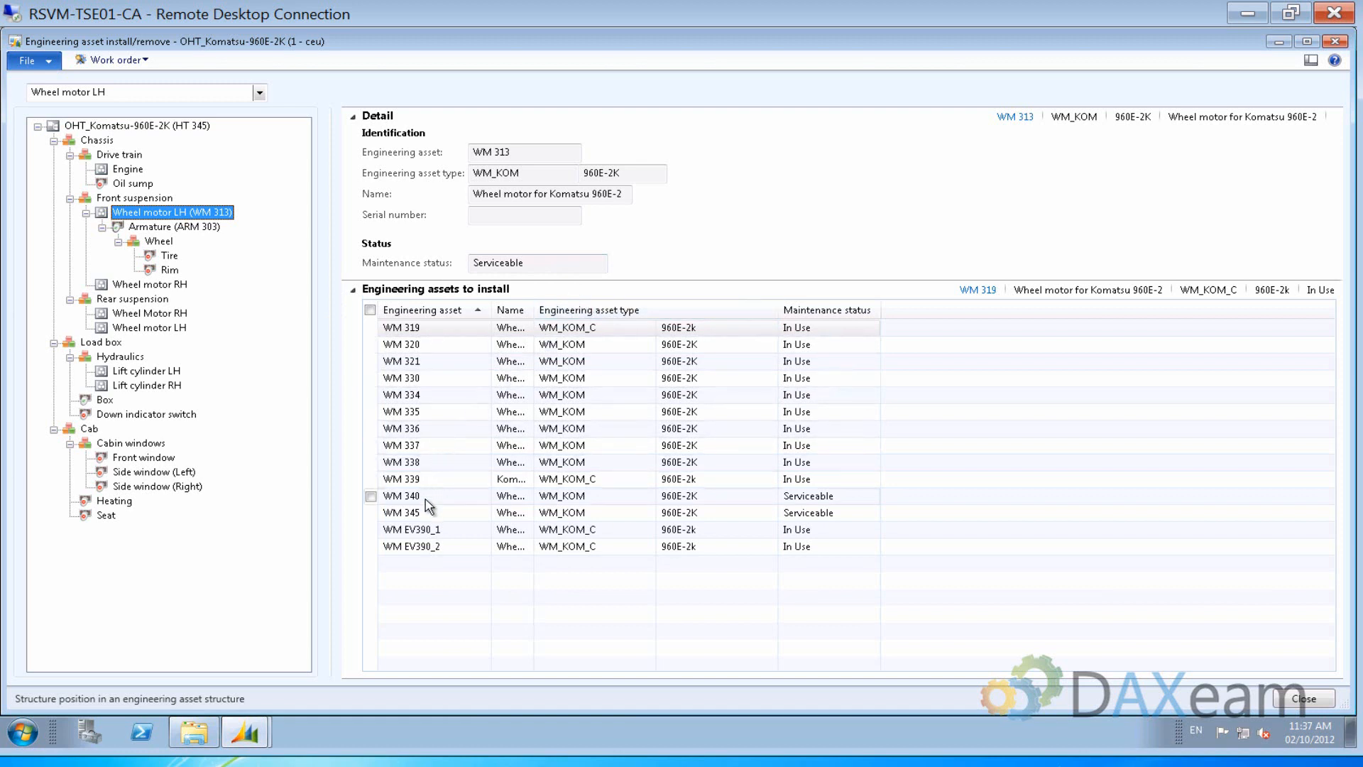
left_click(402, 496)
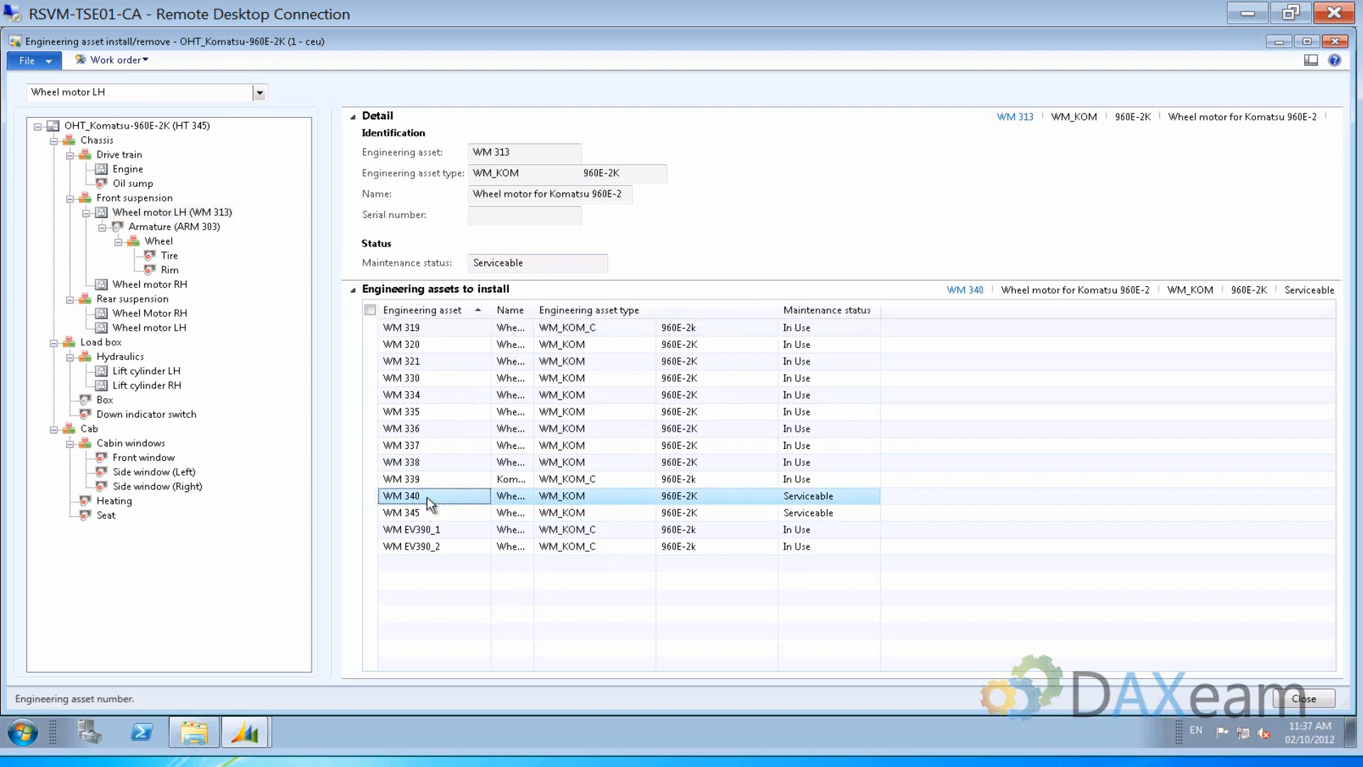
left_click(171, 212)
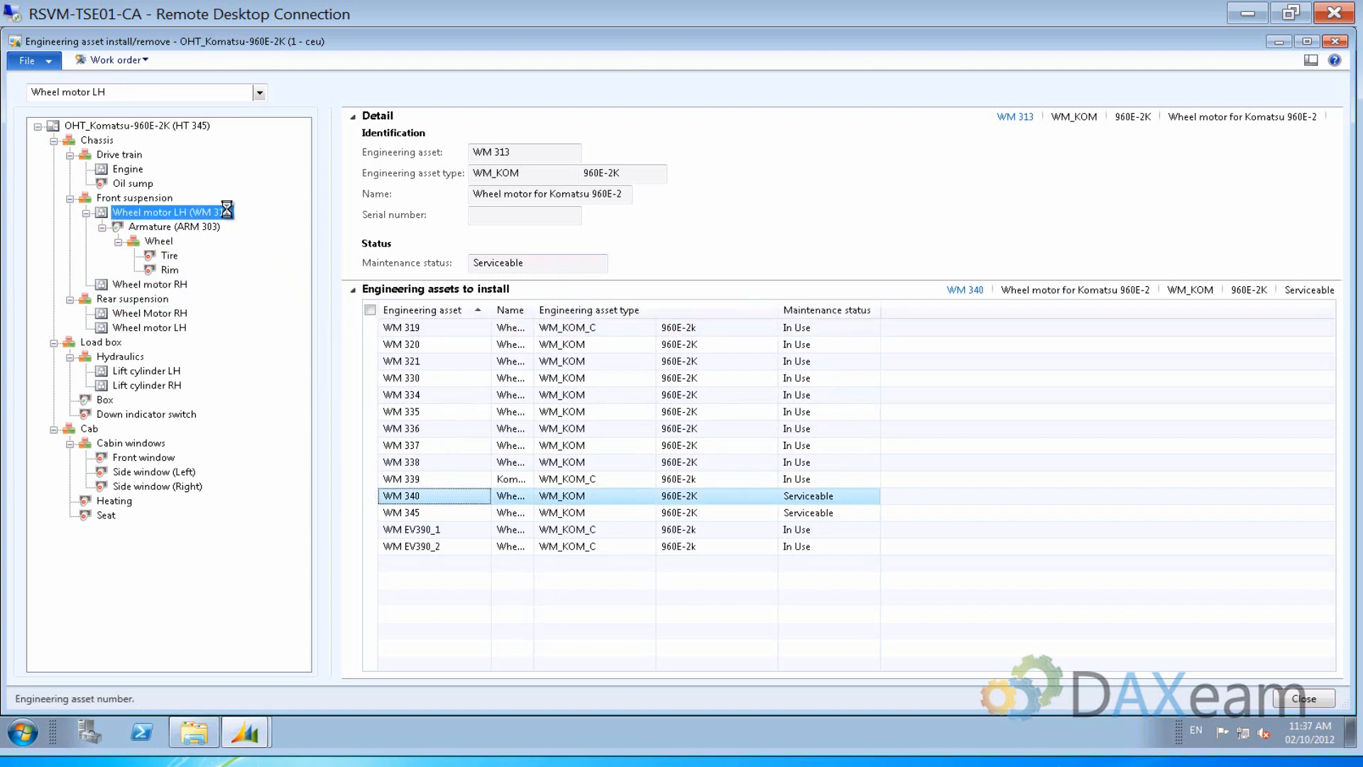
Exchange WM 313 for WM 340 with both To status fields set to In Use
double_click(434, 495)
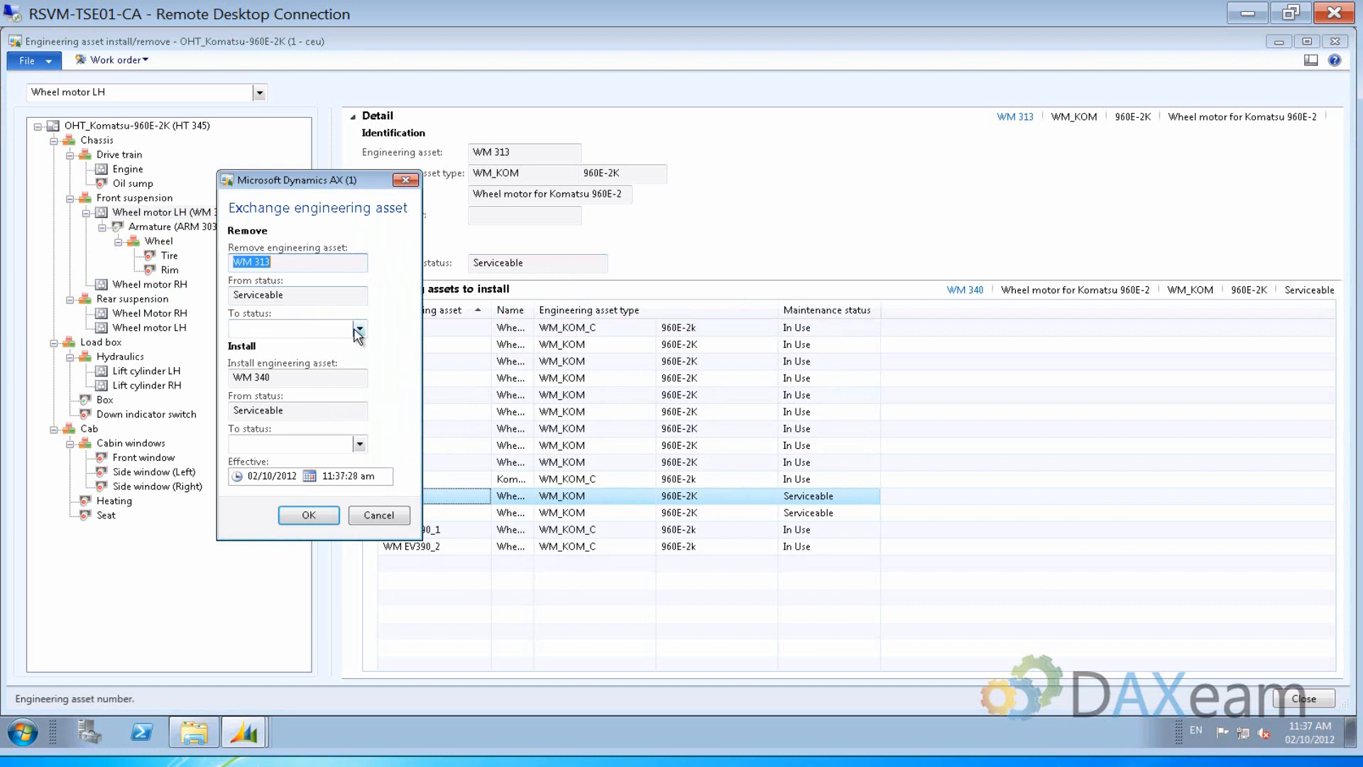
left_click(359, 329)
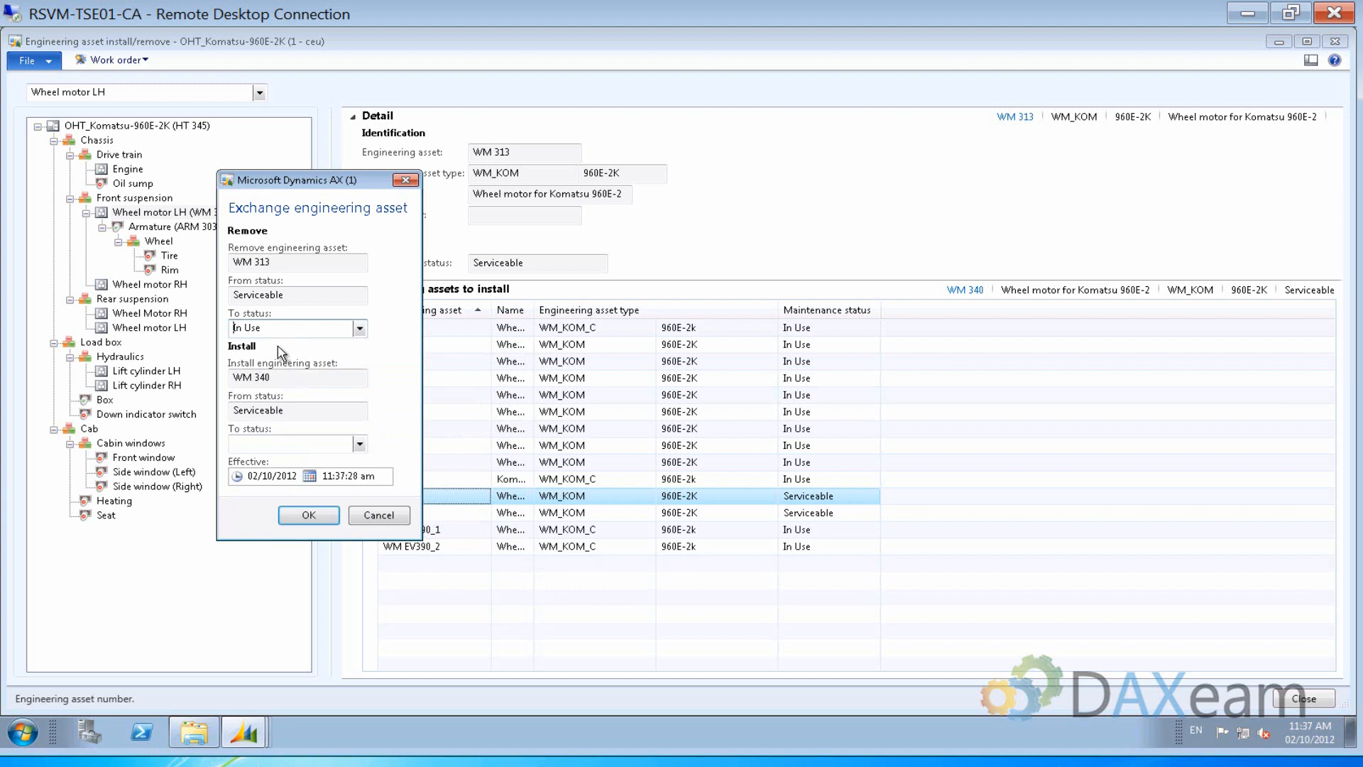
mouse_move(306, 360)
type("In Use")
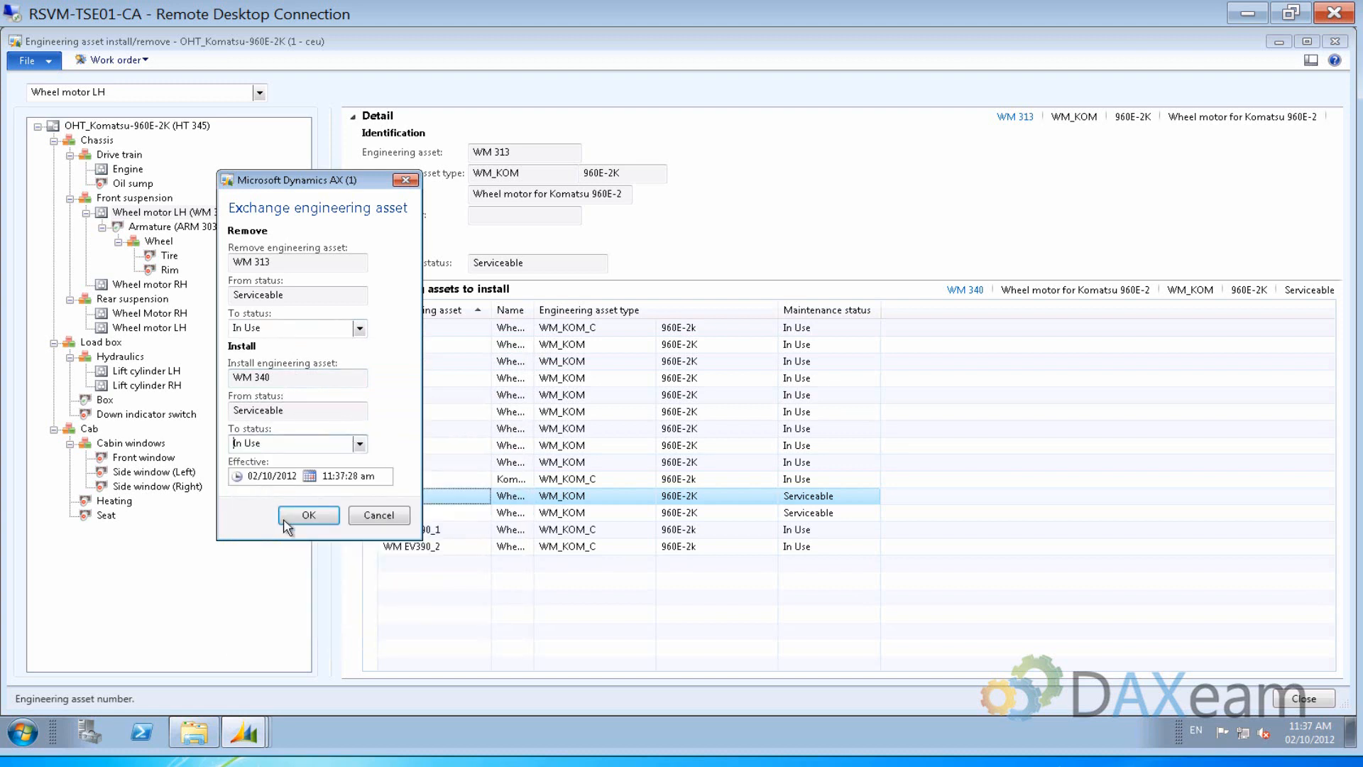
left_click(307, 515)
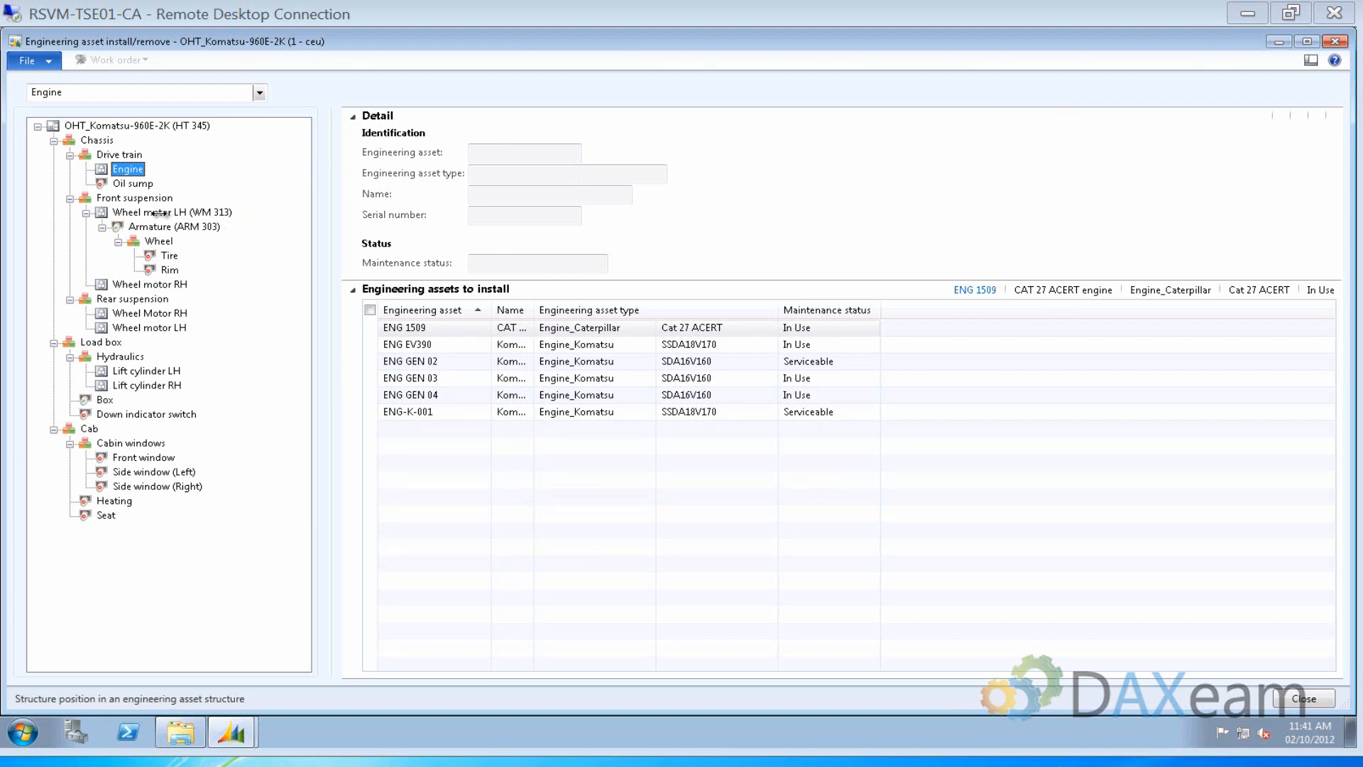
Exchange WM 340 into the Wheel motor LH slot, setting removed WM 313 to Serviceable
left_click(172, 212)
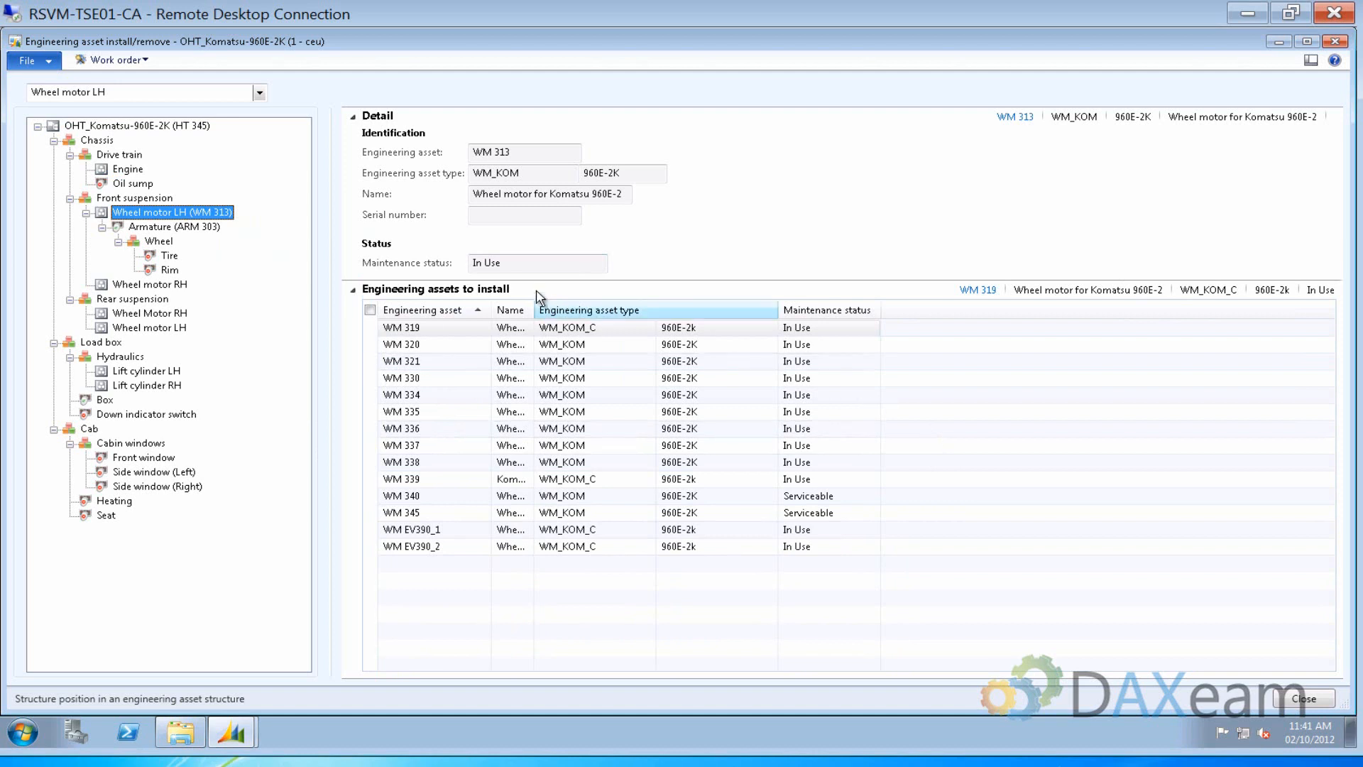
left_click(409, 496)
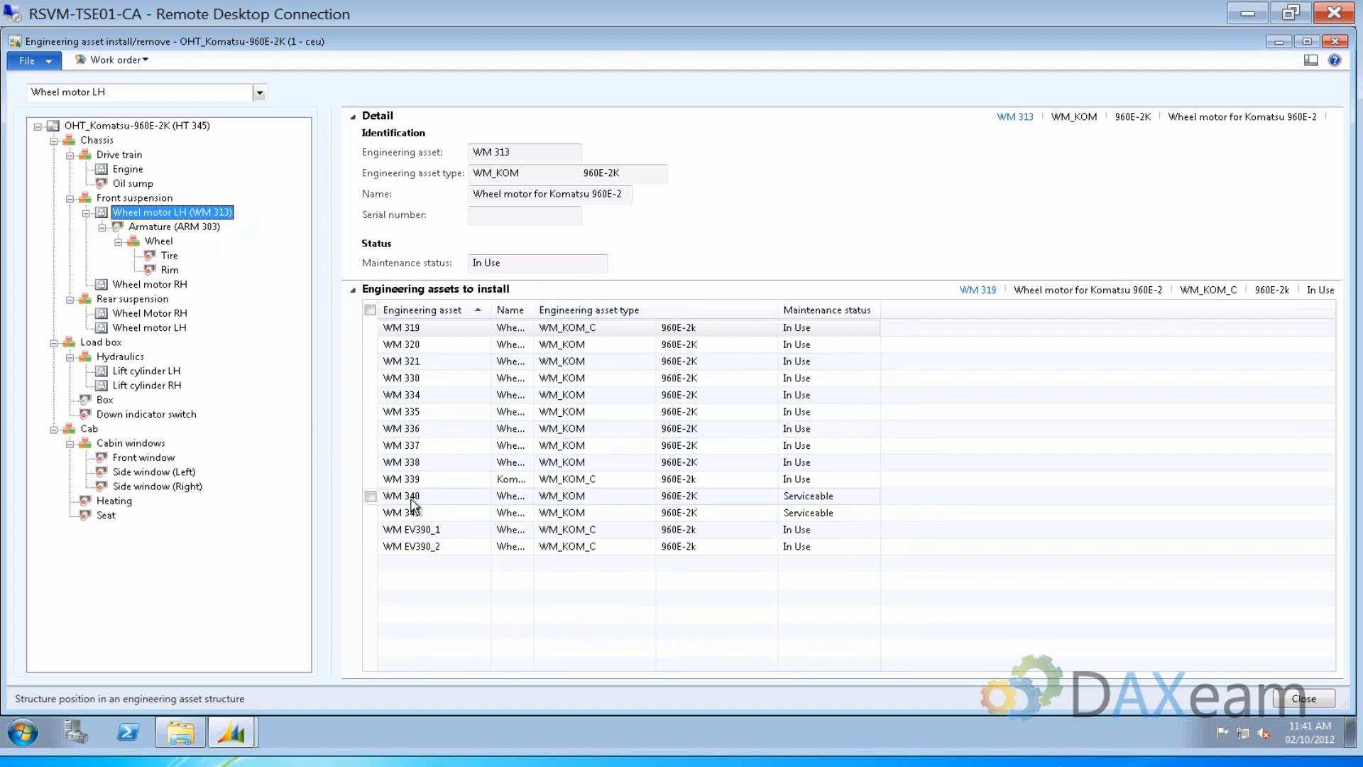
left_click(400, 496)
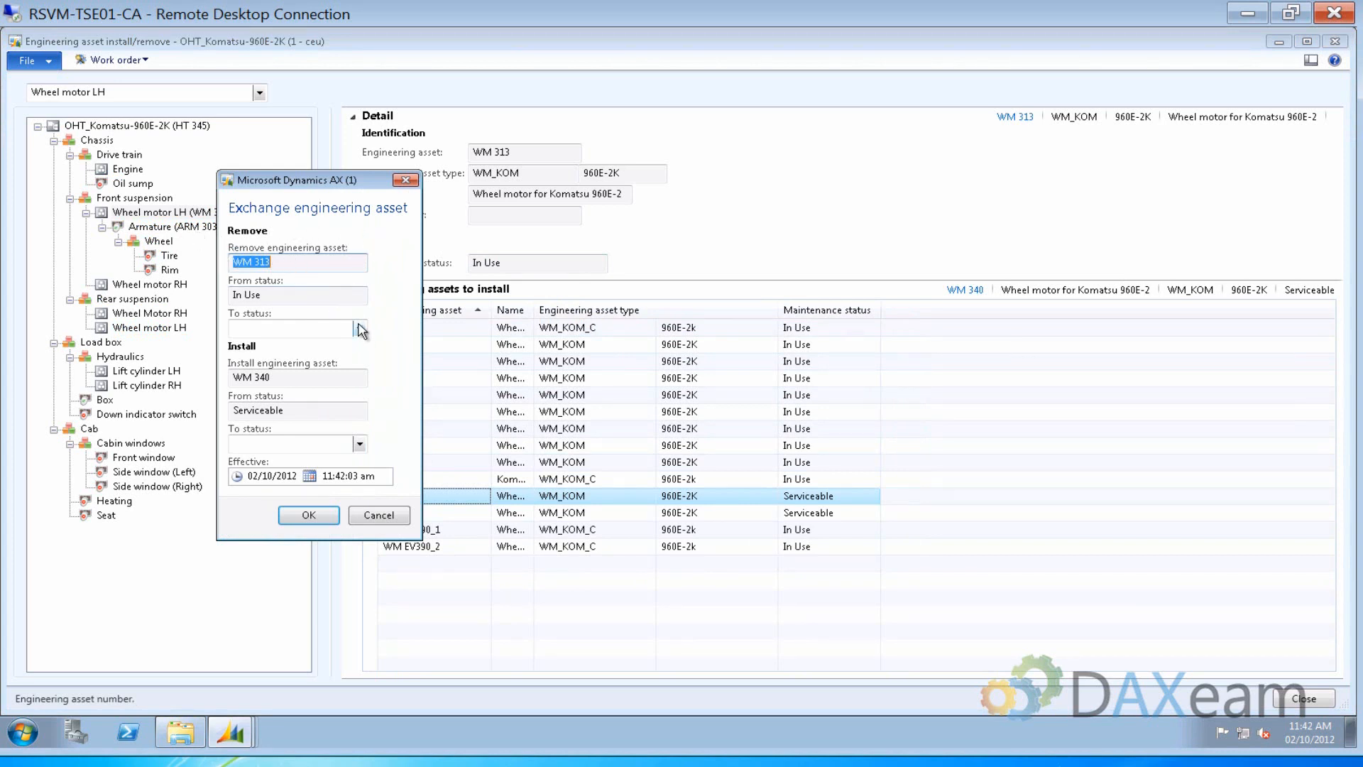
left_click(360, 328)
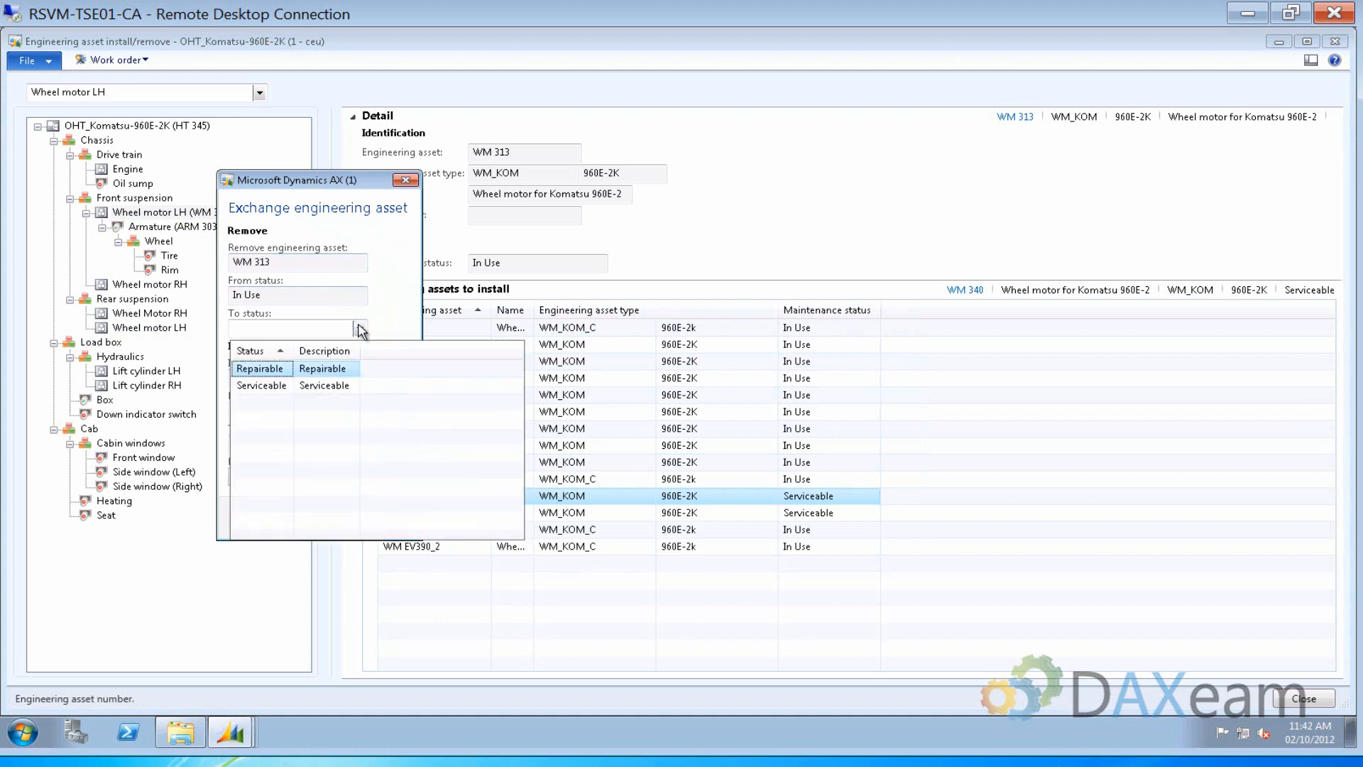
left_click(260, 384)
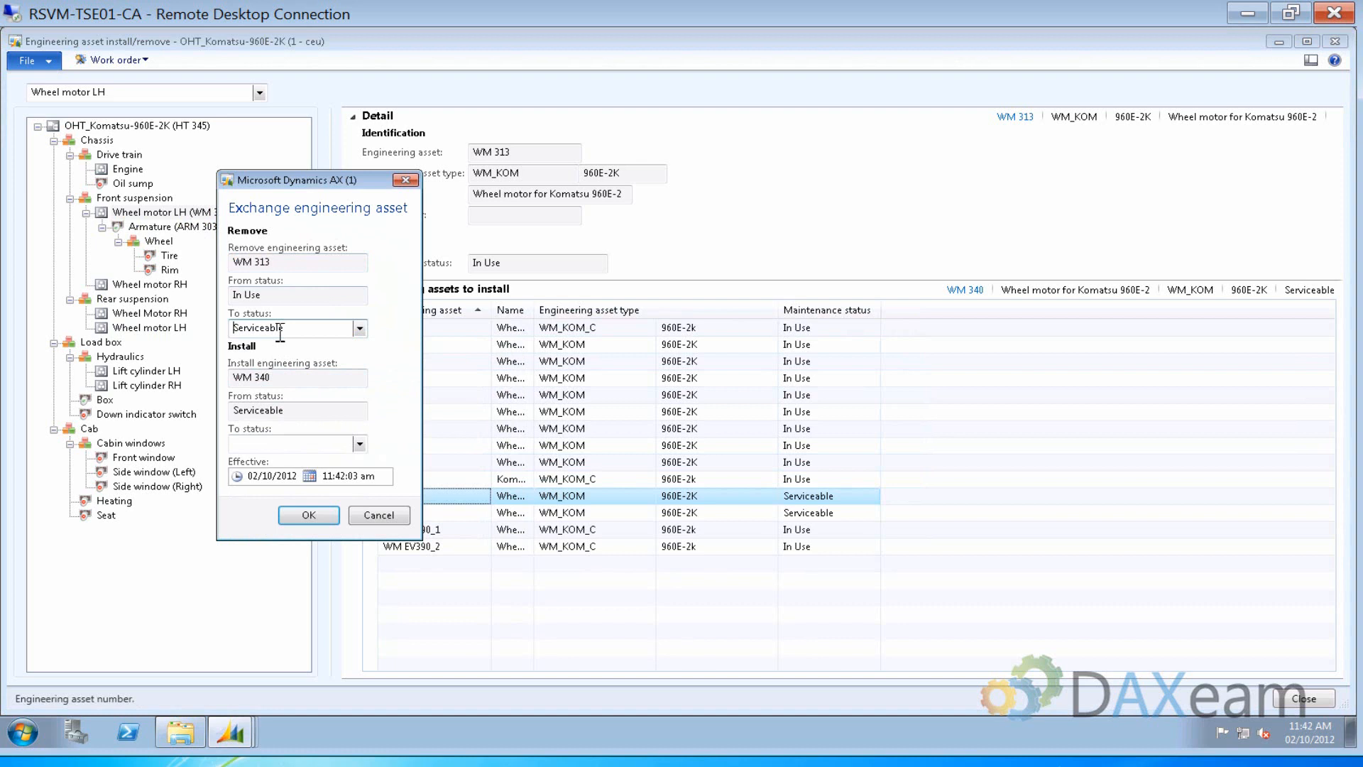
left_click(307, 515)
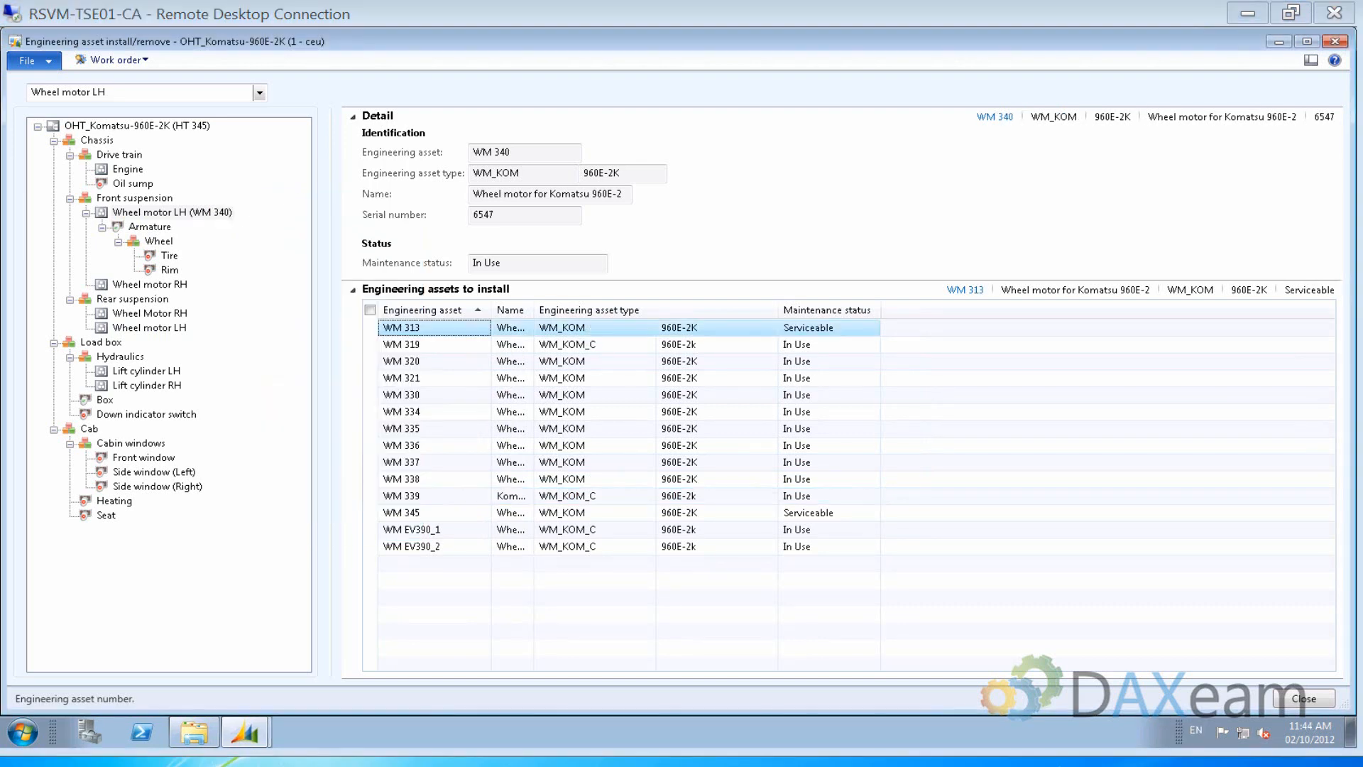
mouse_move(226, 158)
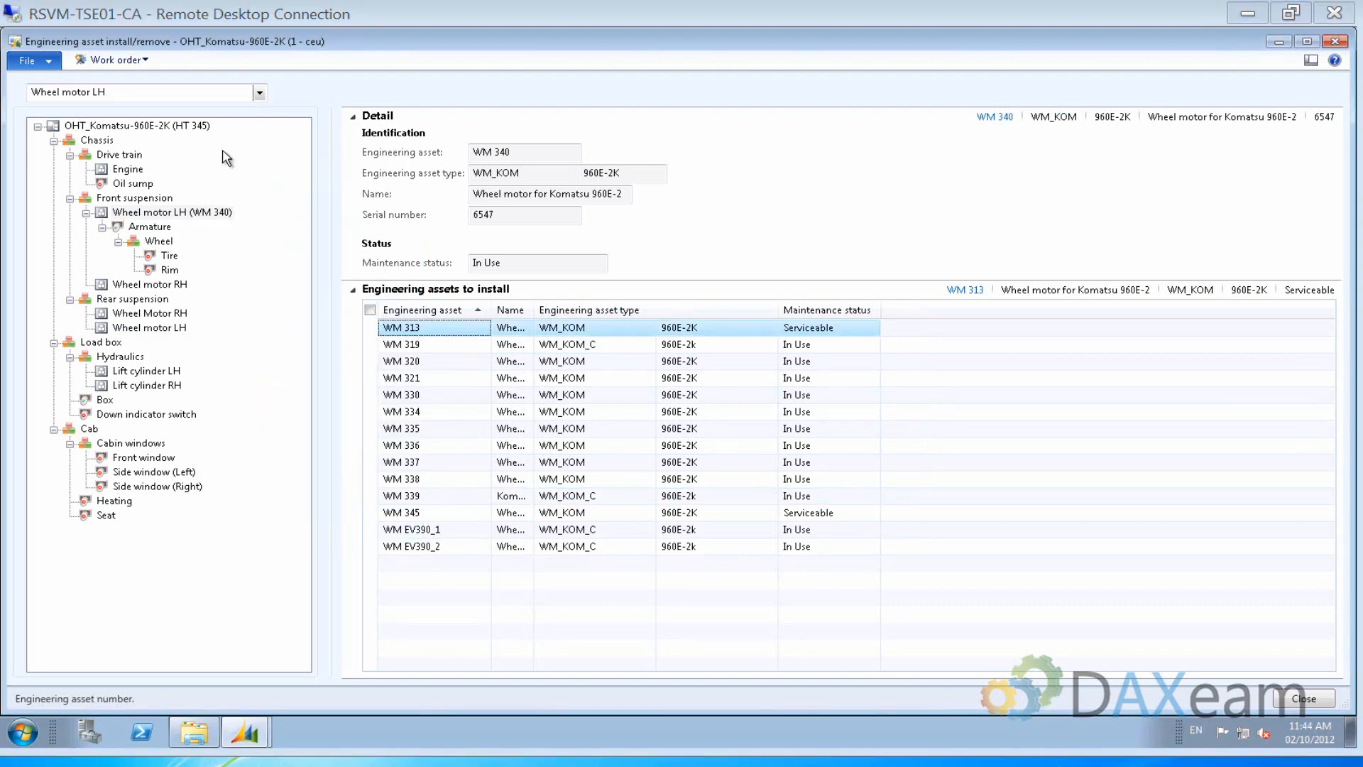
mouse_move(190, 228)
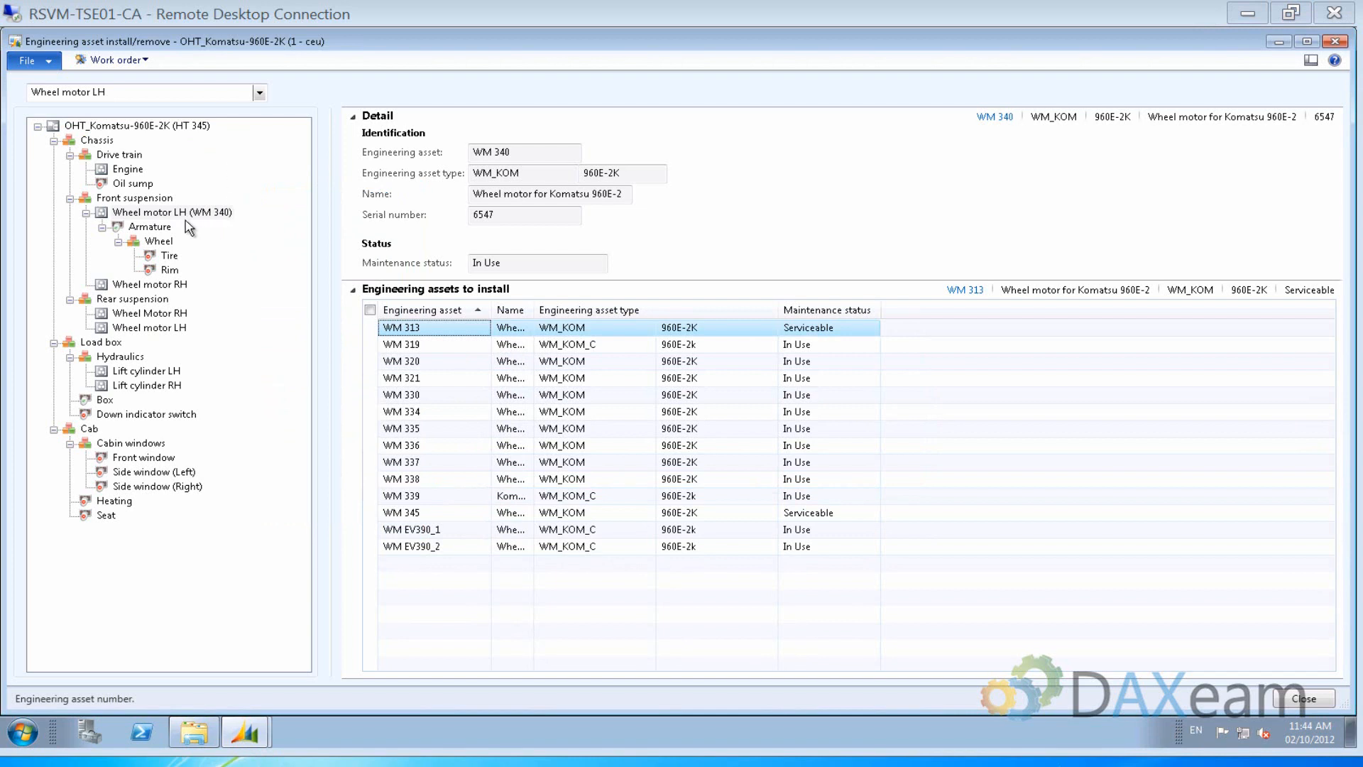
mouse_move(233, 224)
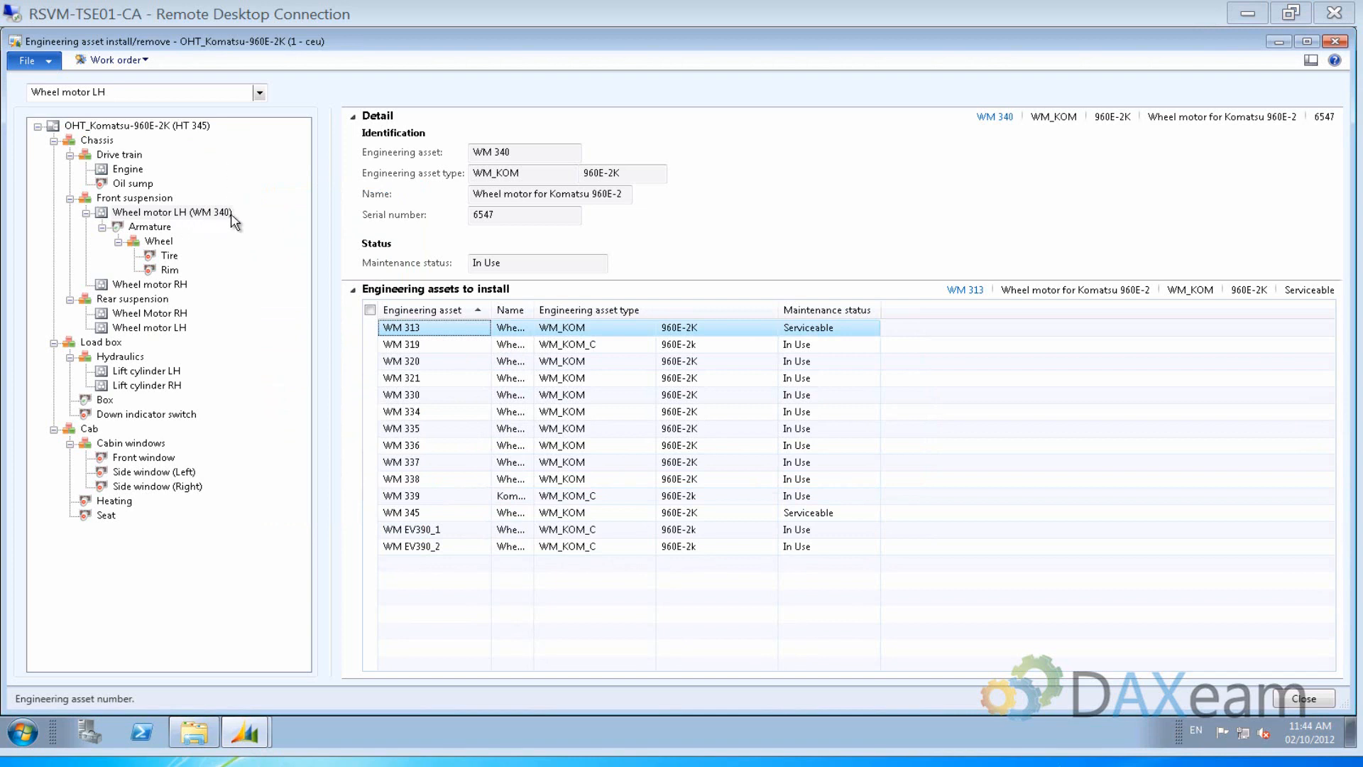
mouse_move(241, 236)
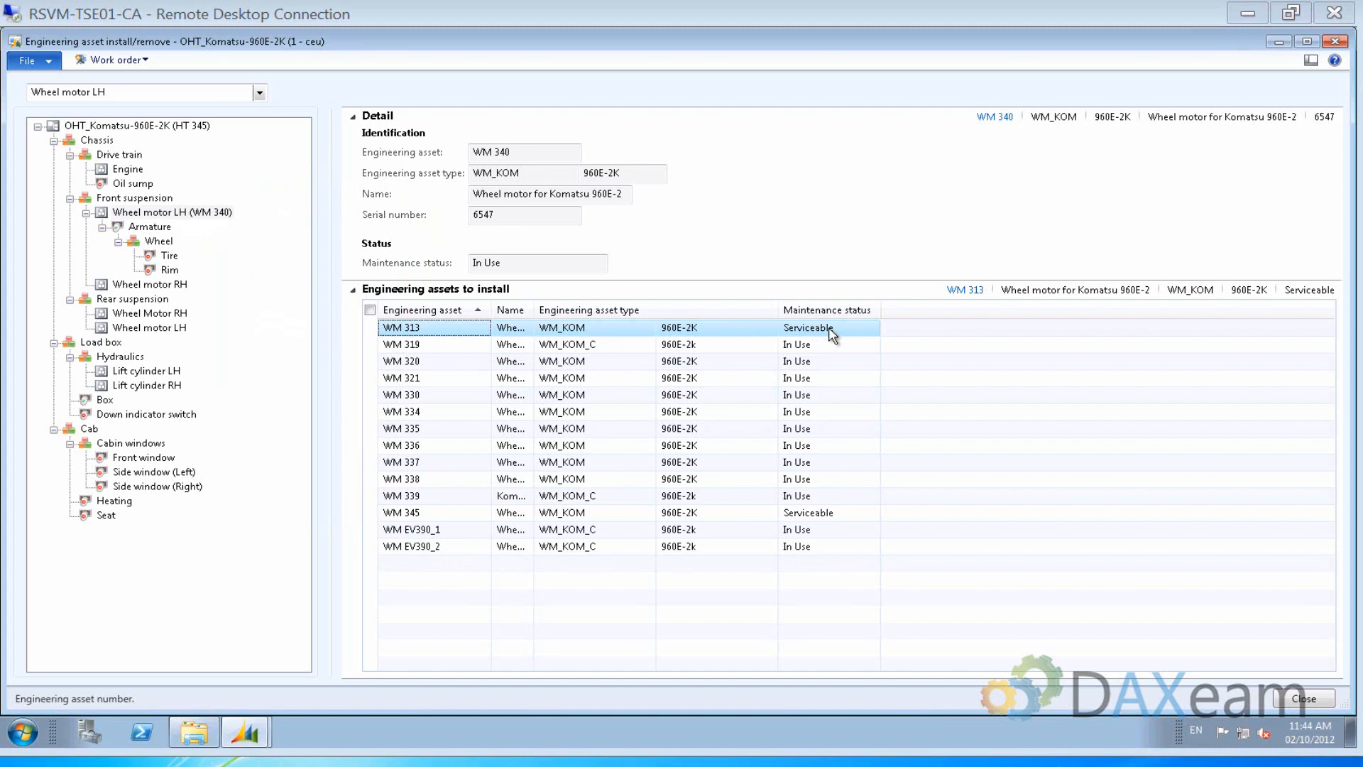
mouse_move(821, 338)
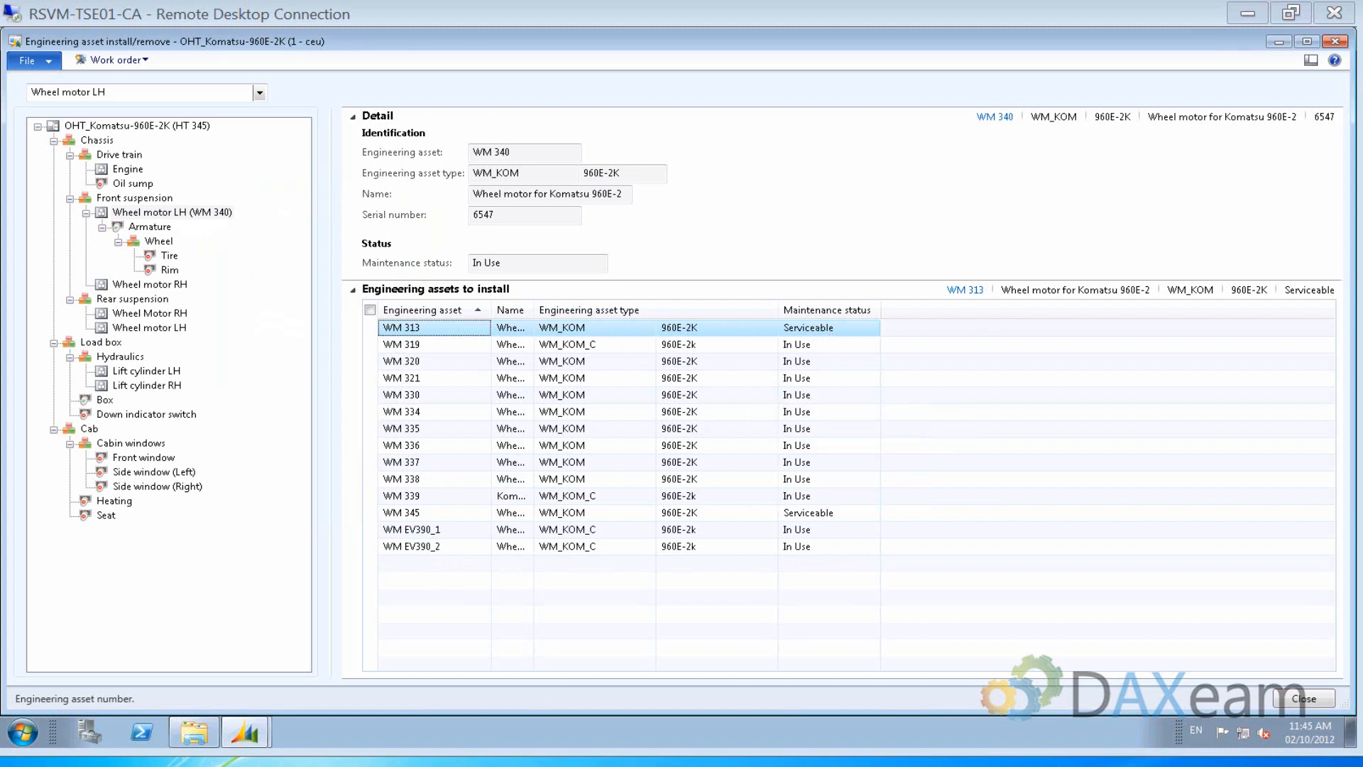
mouse_move(409, 513)
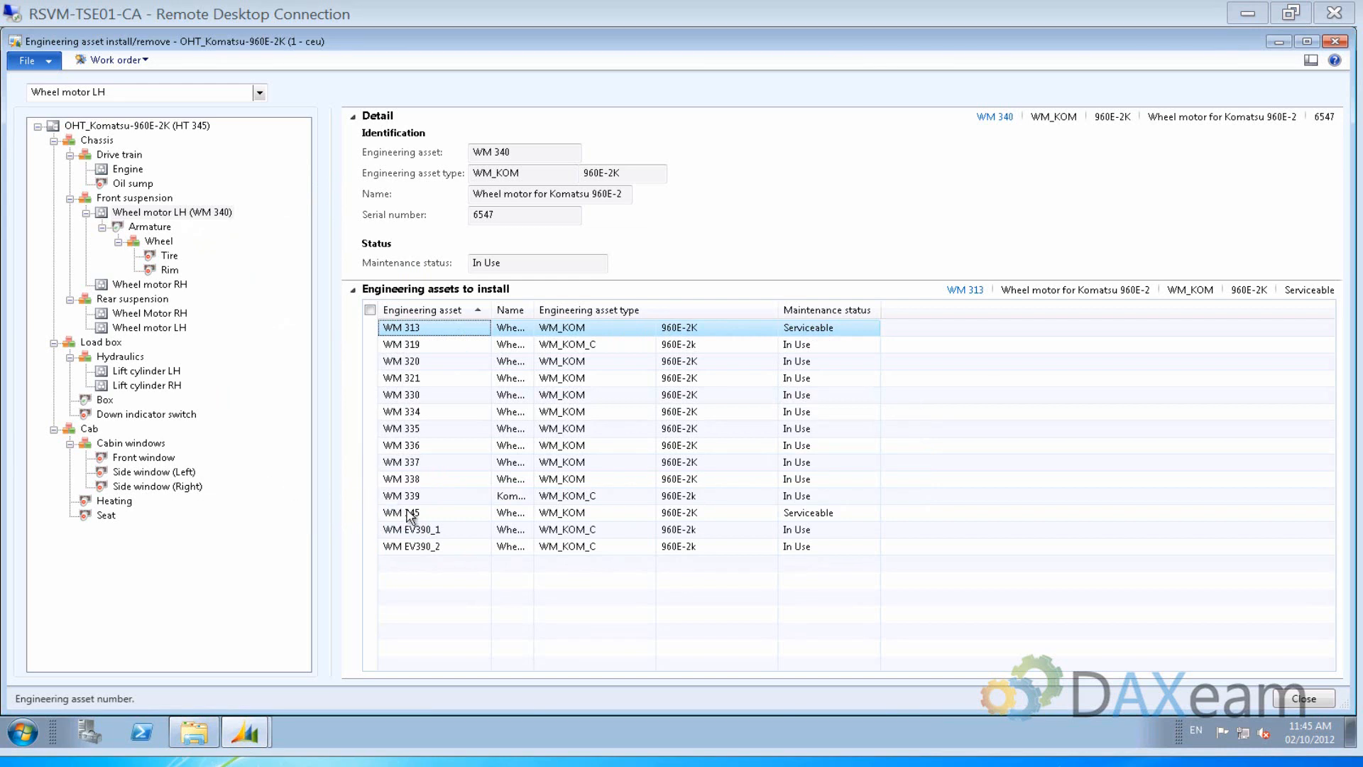
Install wheel motor WM 345 with To status In Use
left_click(409, 512)
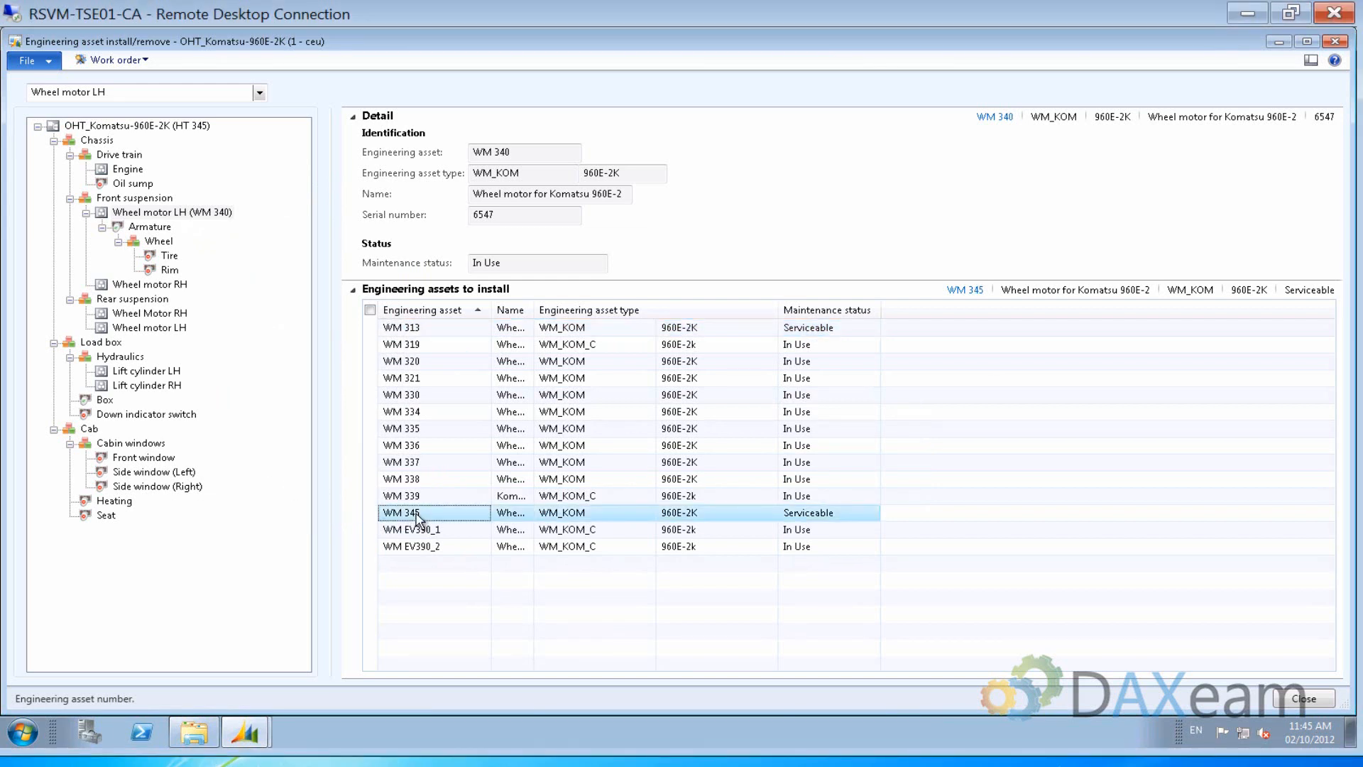
left_click(148, 283)
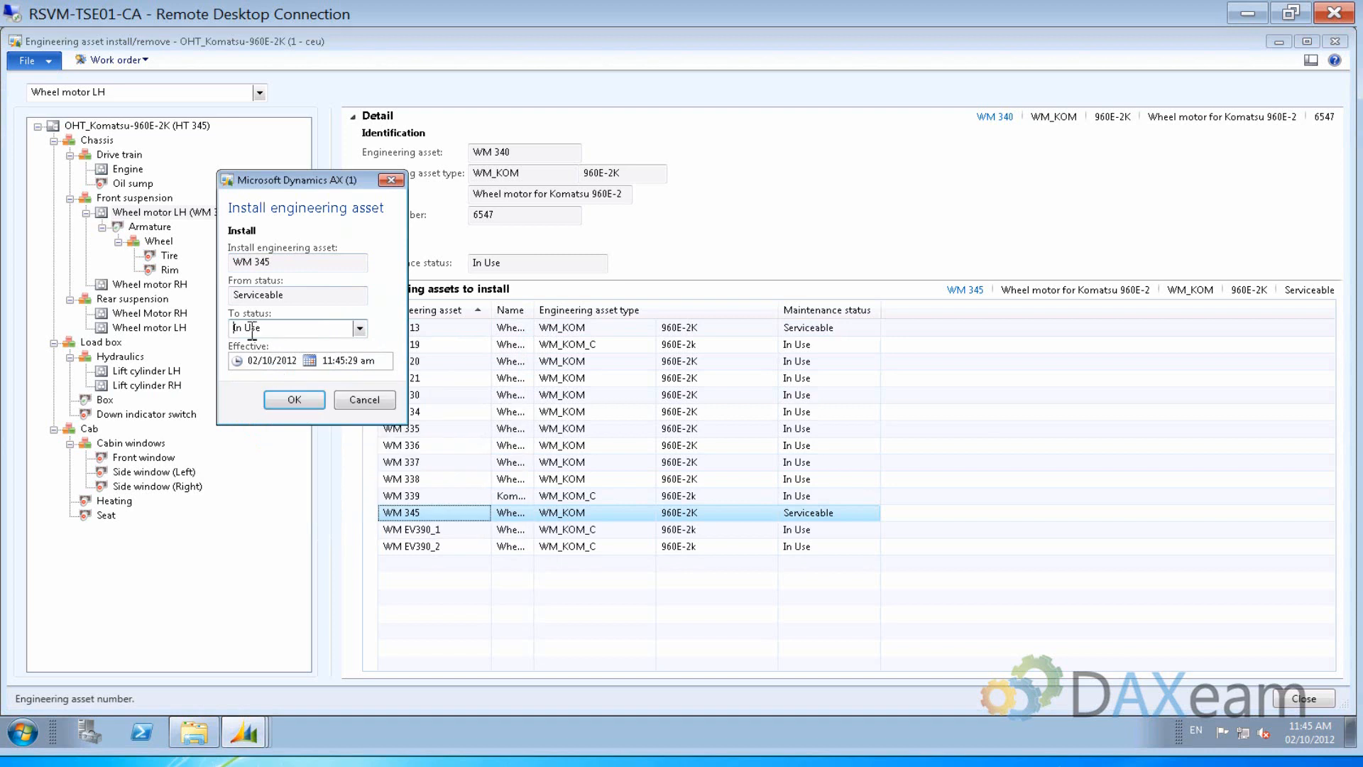
left_click(294, 399)
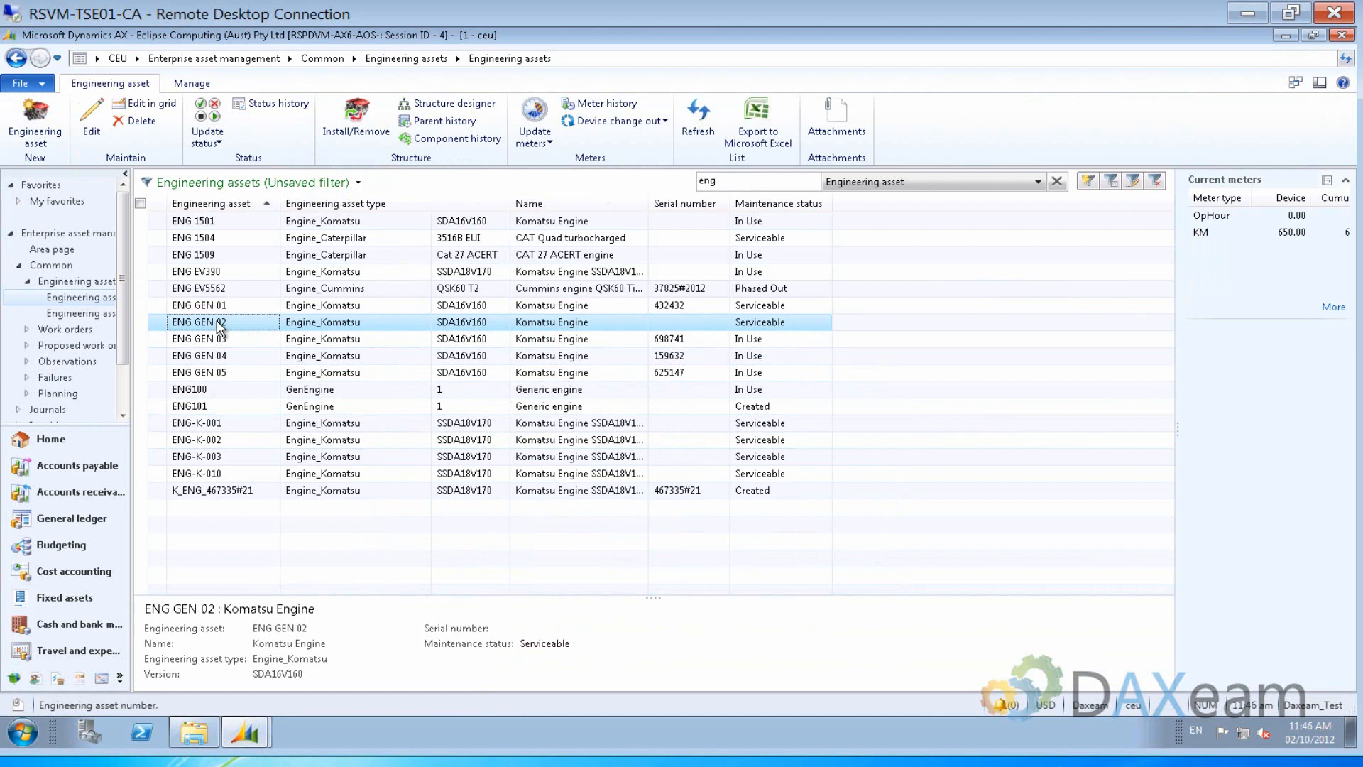
mouse_move(383, 170)
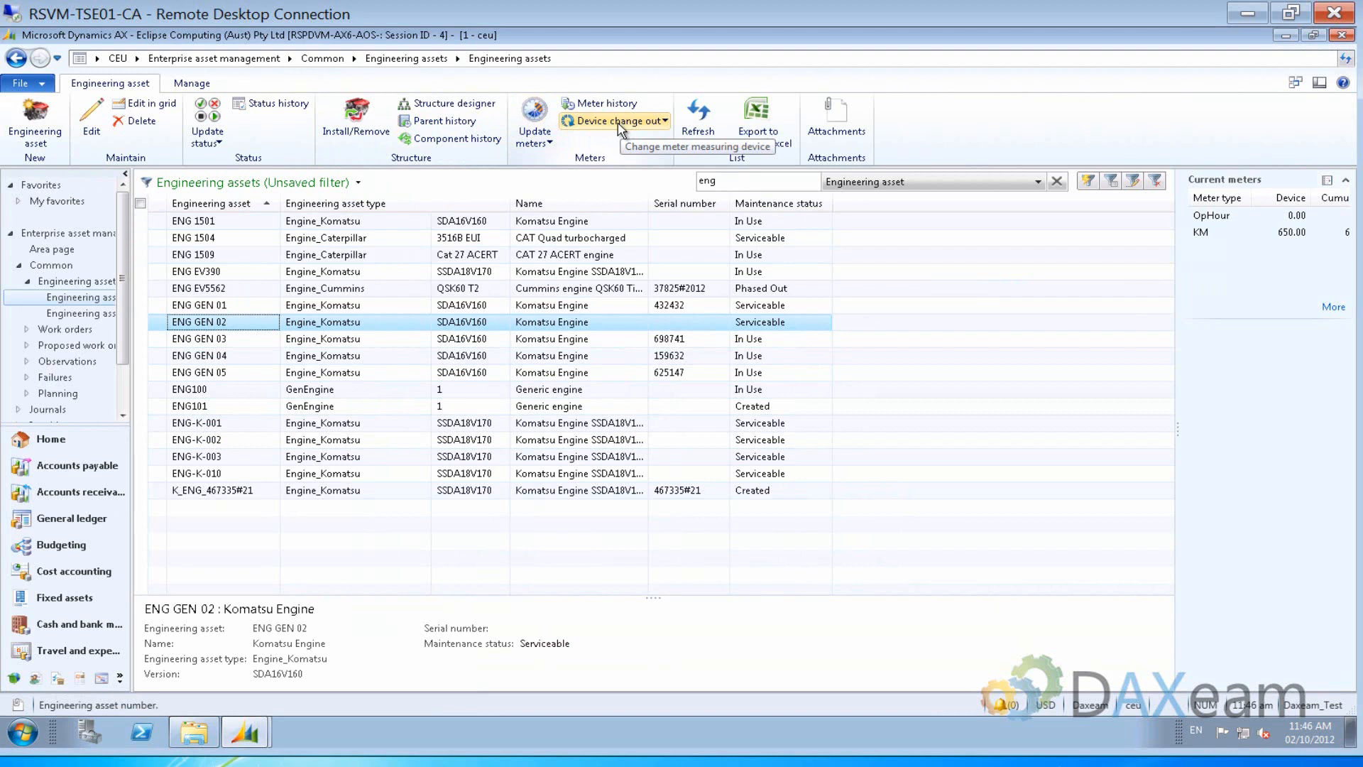
Change out ENG GEN 02's KM meter device with a new recording device reading of 900
left_click(613, 120)
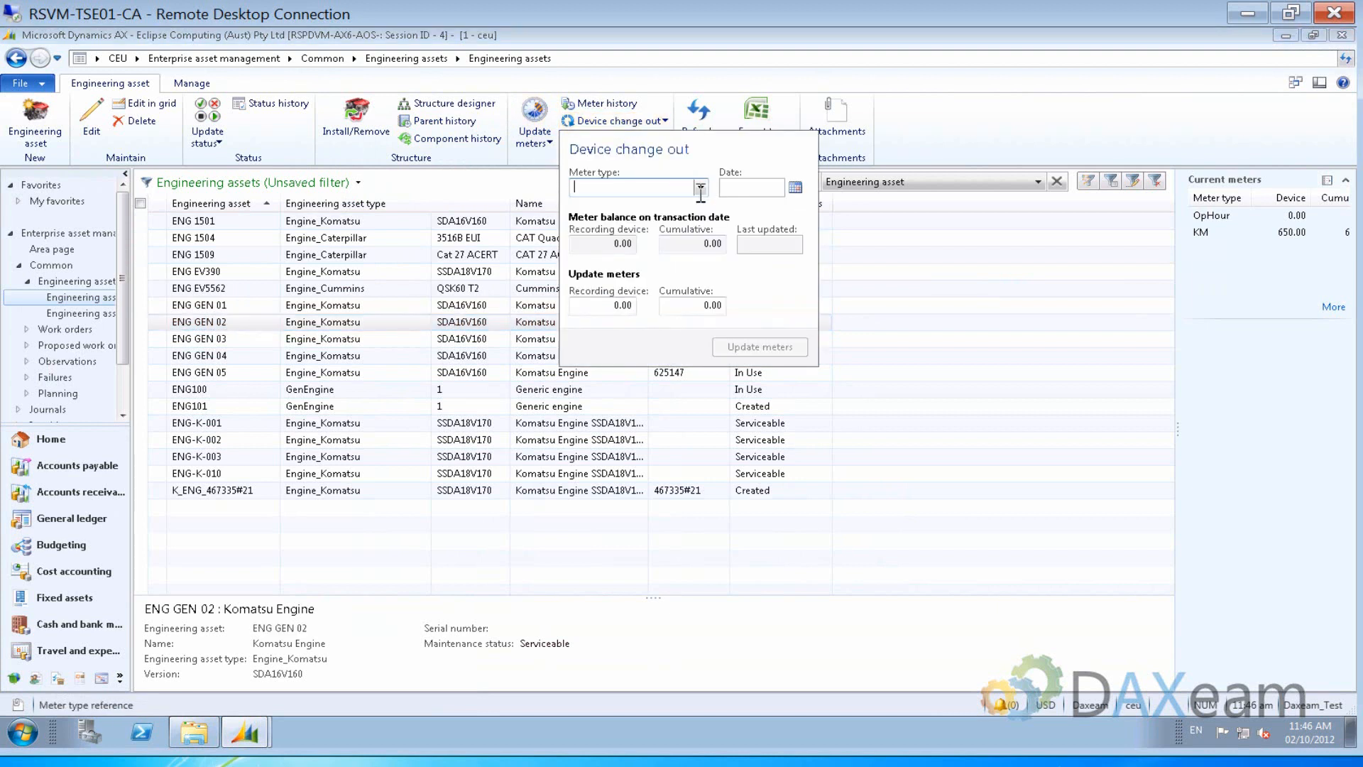
left_click(701, 187)
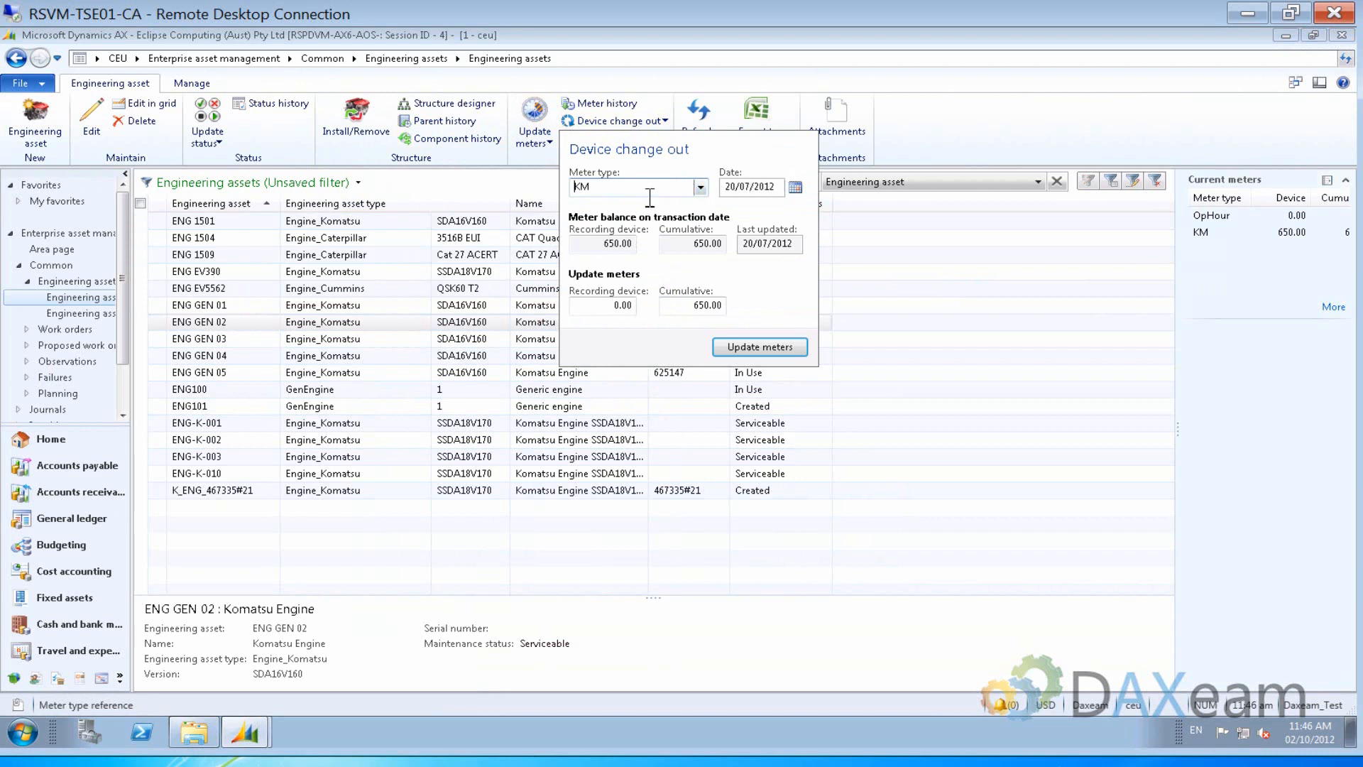
mouse_move(655, 241)
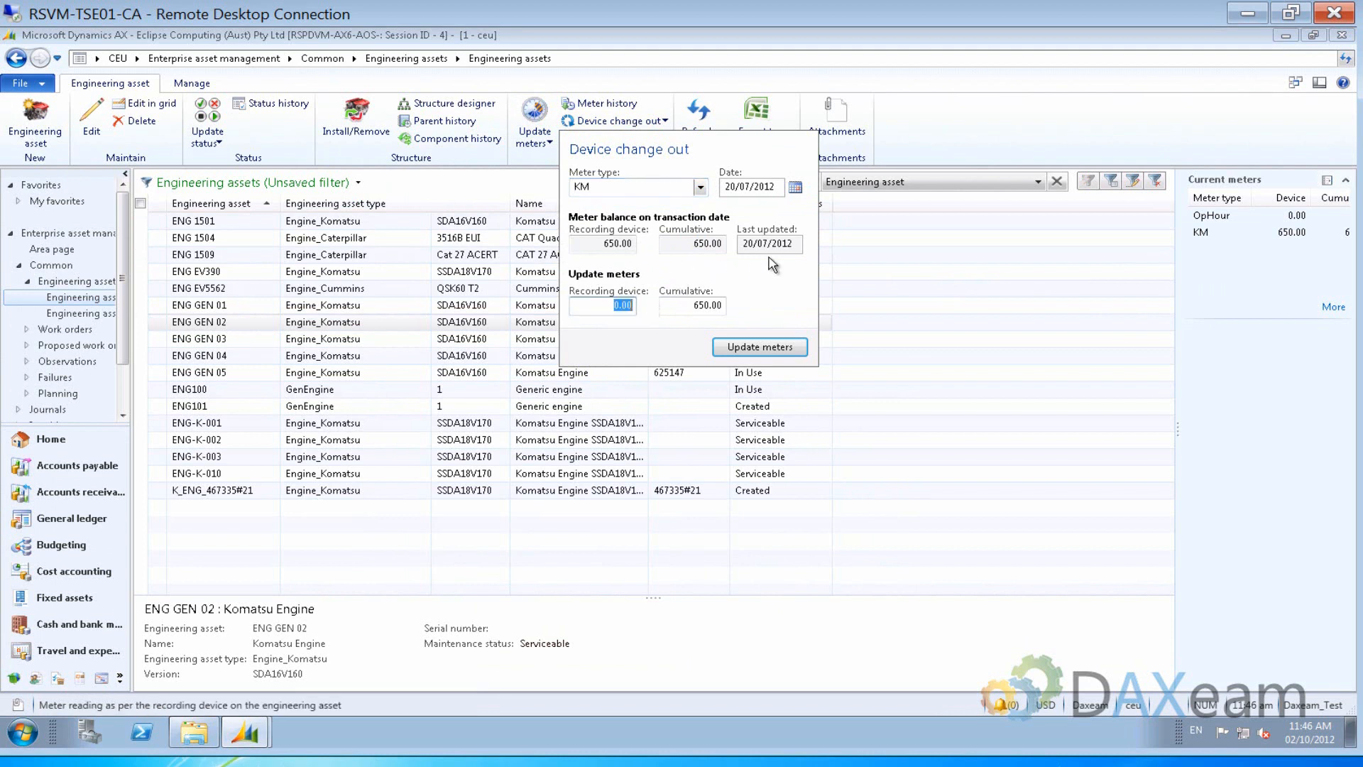
type("900")
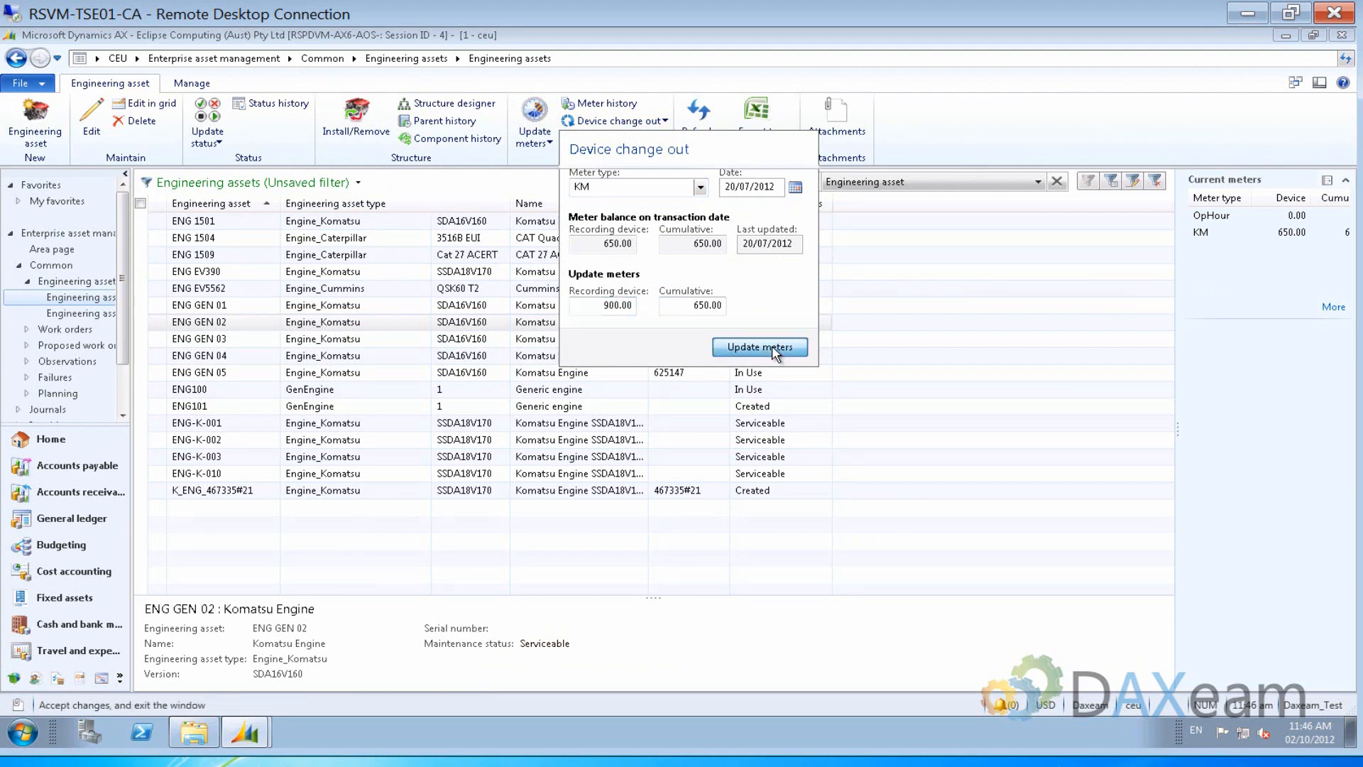
left_click(759, 347)
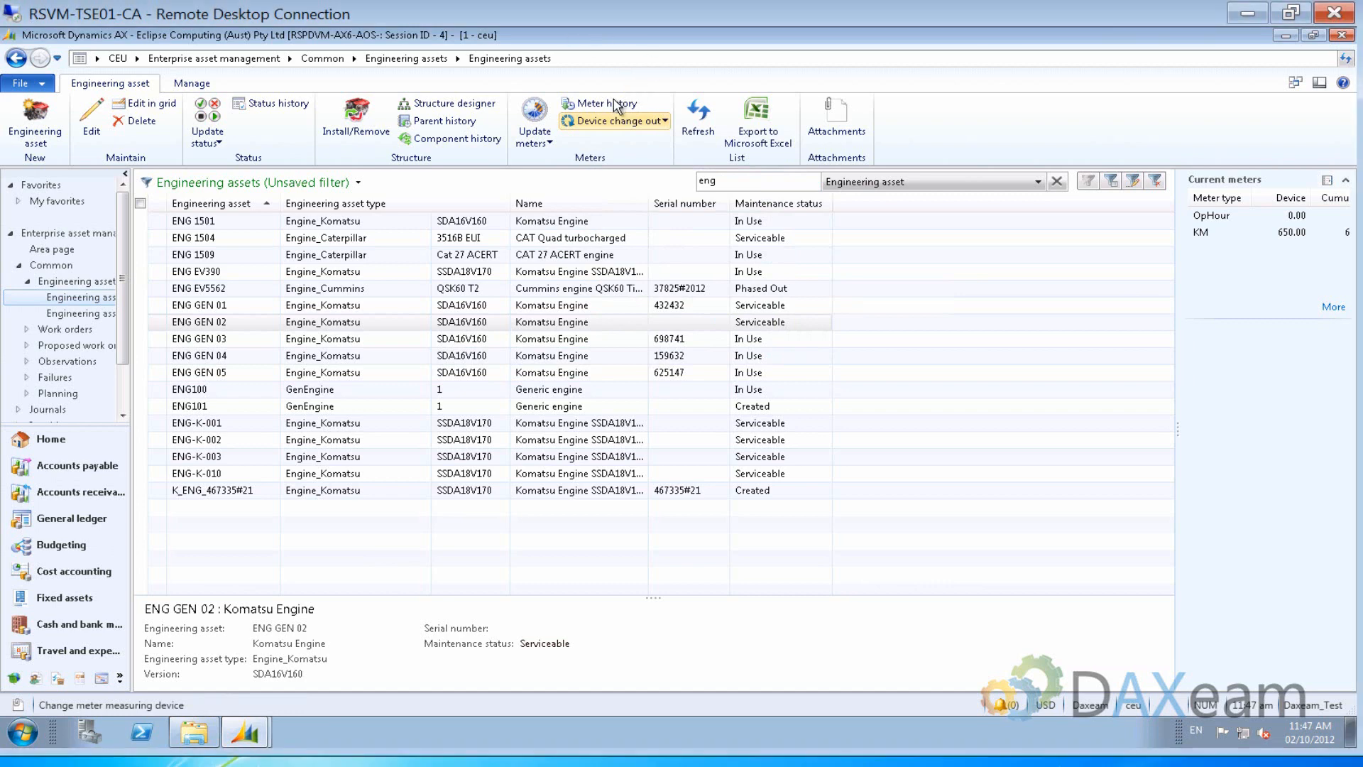
left_click(603, 104)
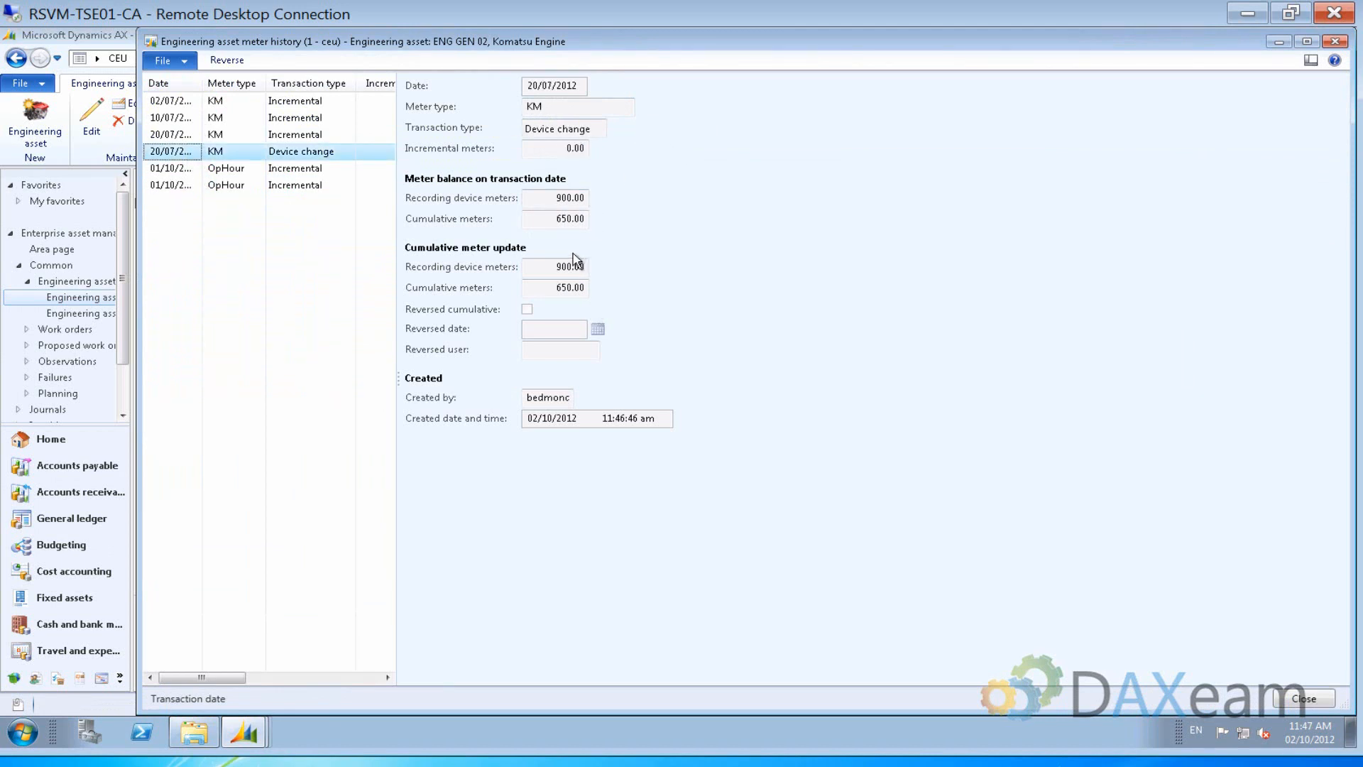
mouse_move(621, 279)
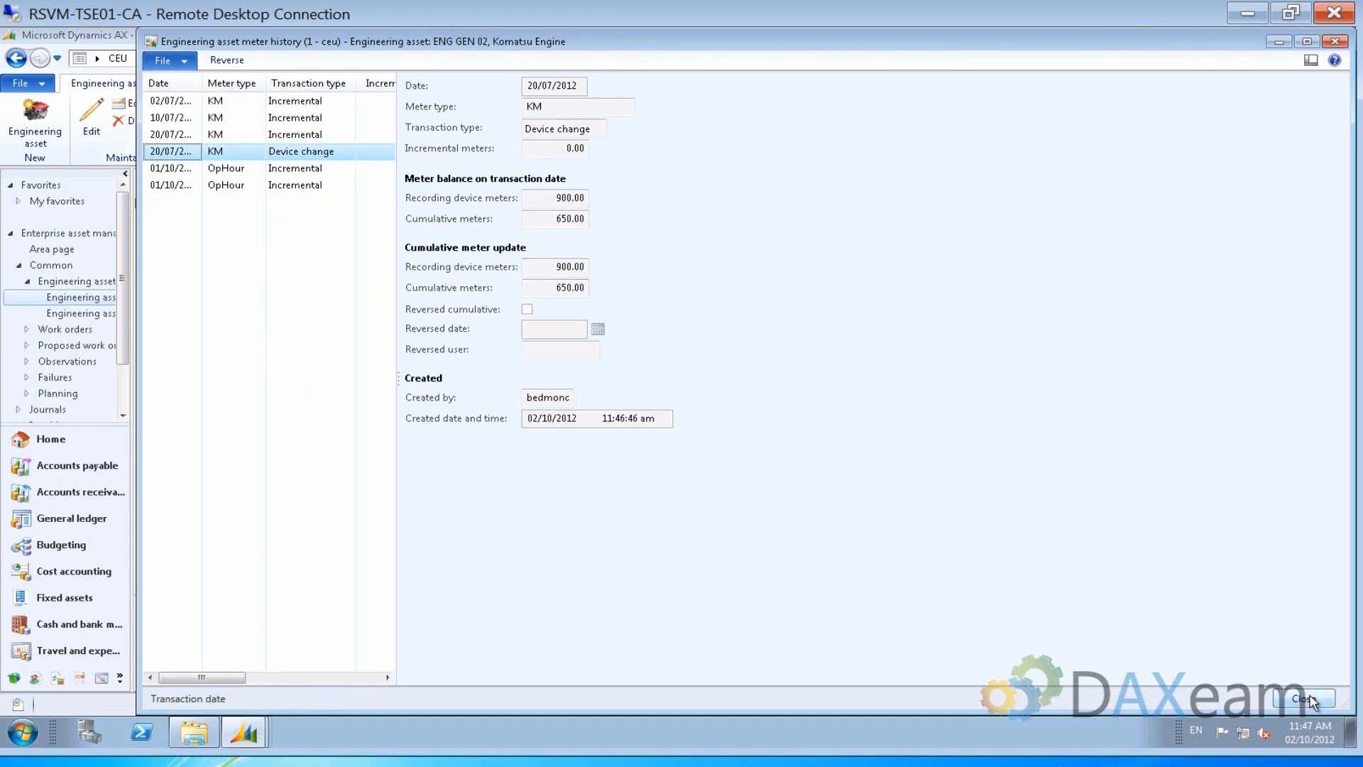
left_click(1306, 699)
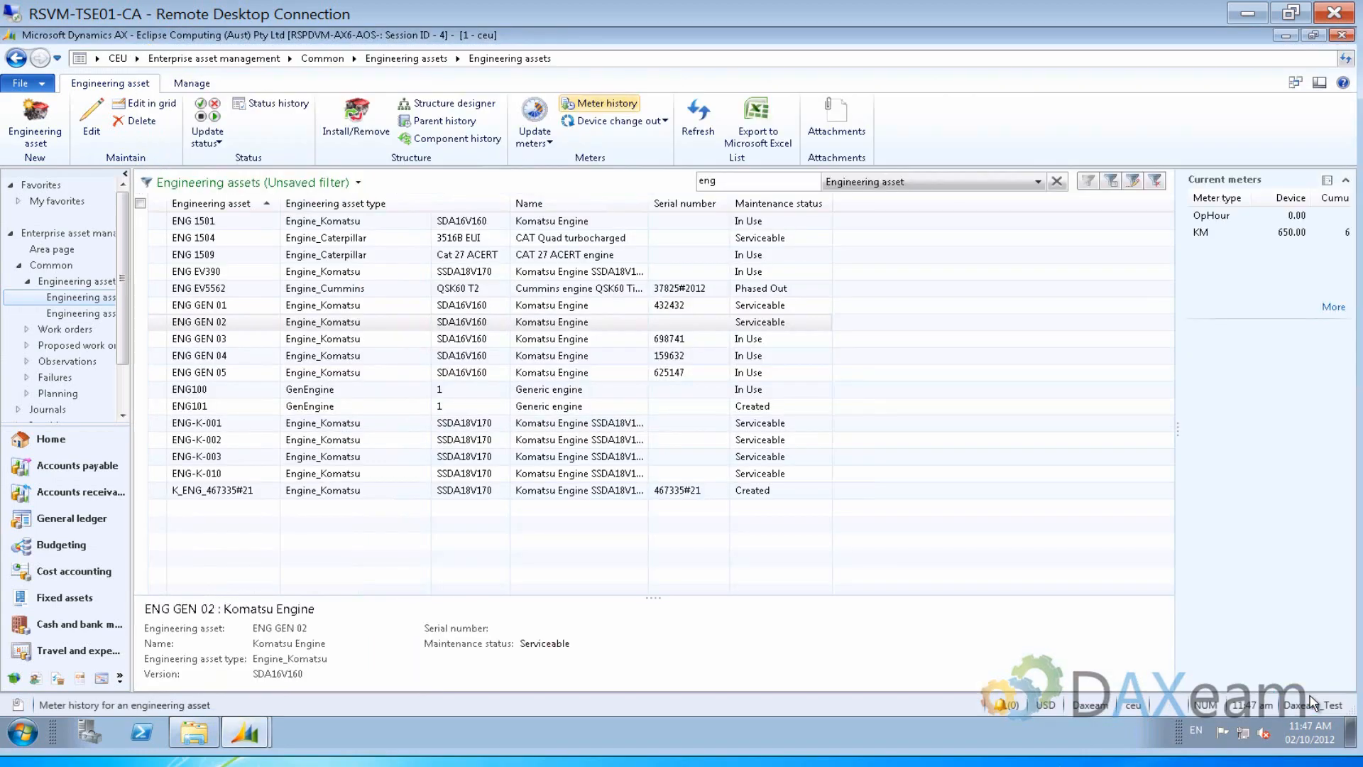